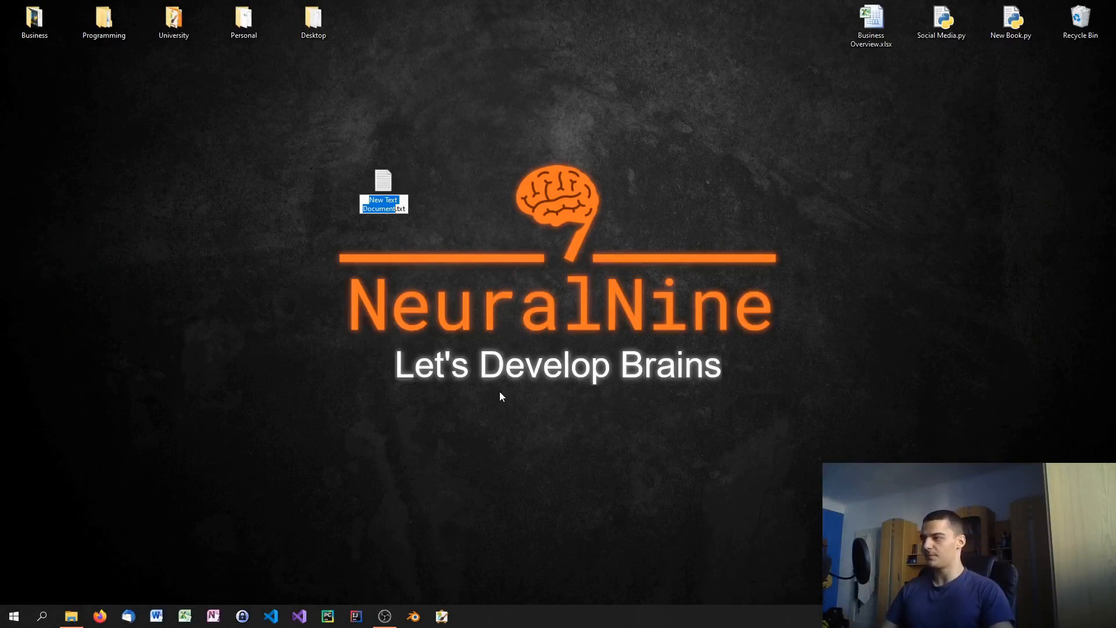
Step: Rename the new text document on the desktop to main
type("main")
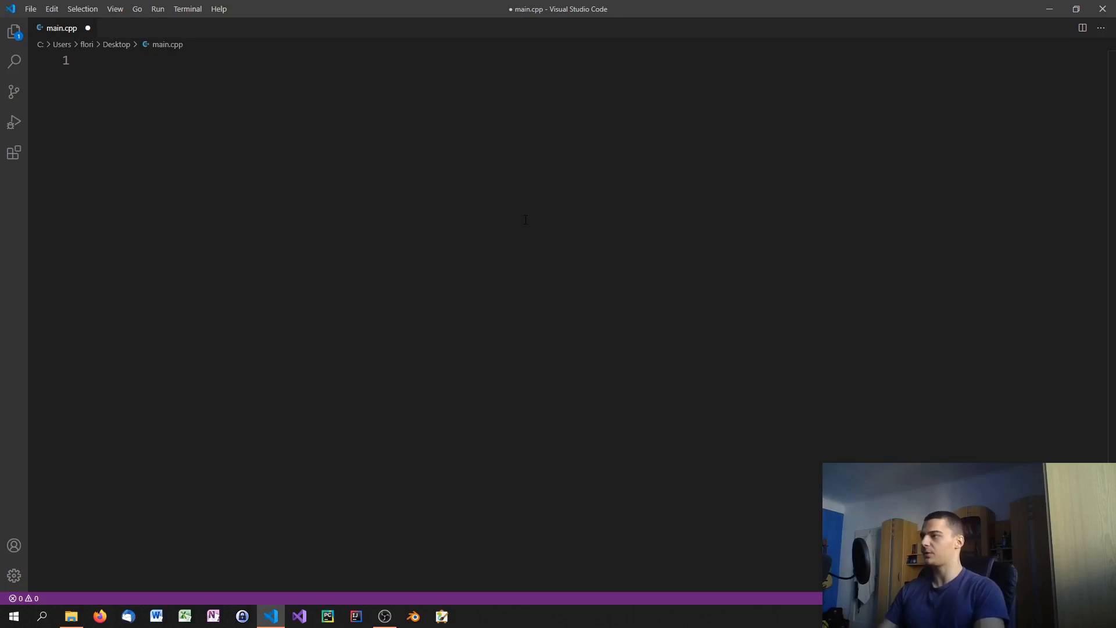
Step: Type a temporary print("Hello World!") line in main.cpp before removing it again
type("print(\"Hell\")")
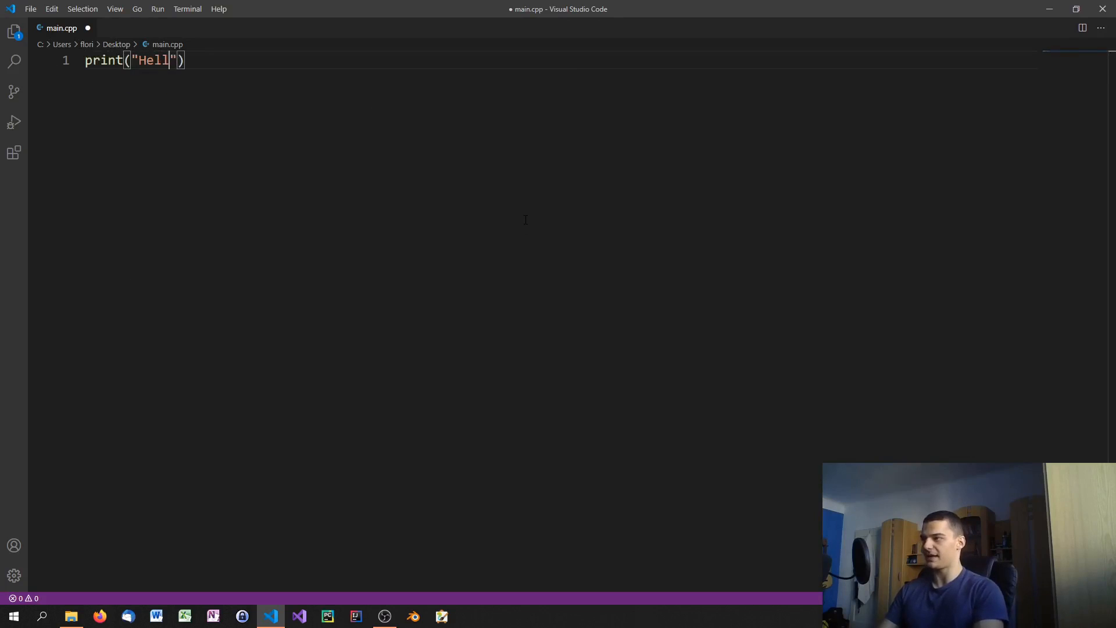
type("o World!")
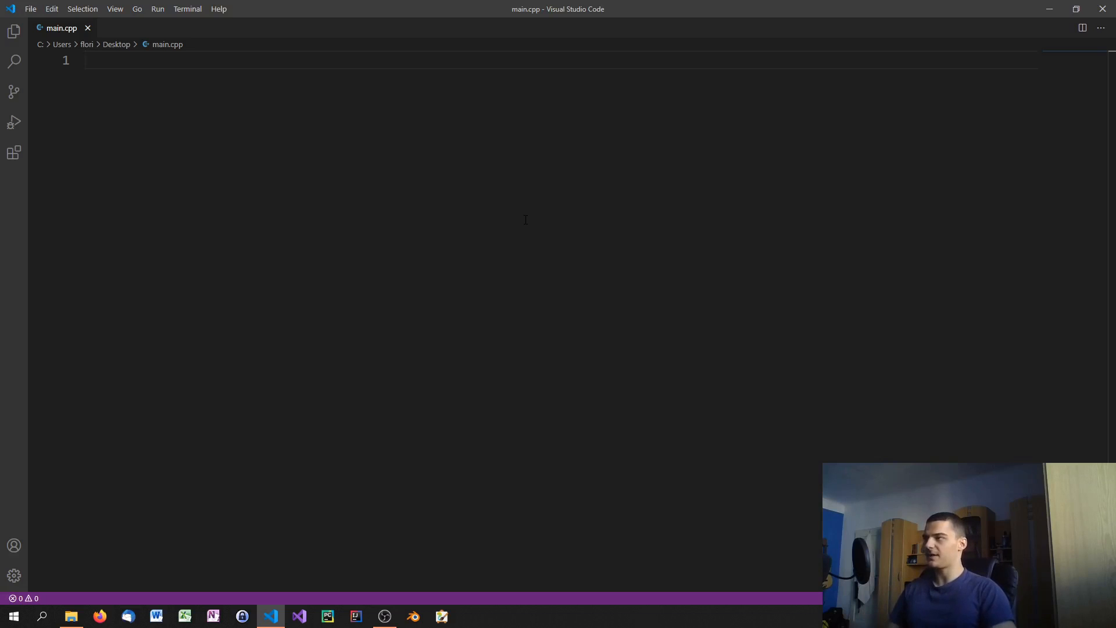
Step: Write an int main() function whose body returns 0 and save main.cpp
type("int m")
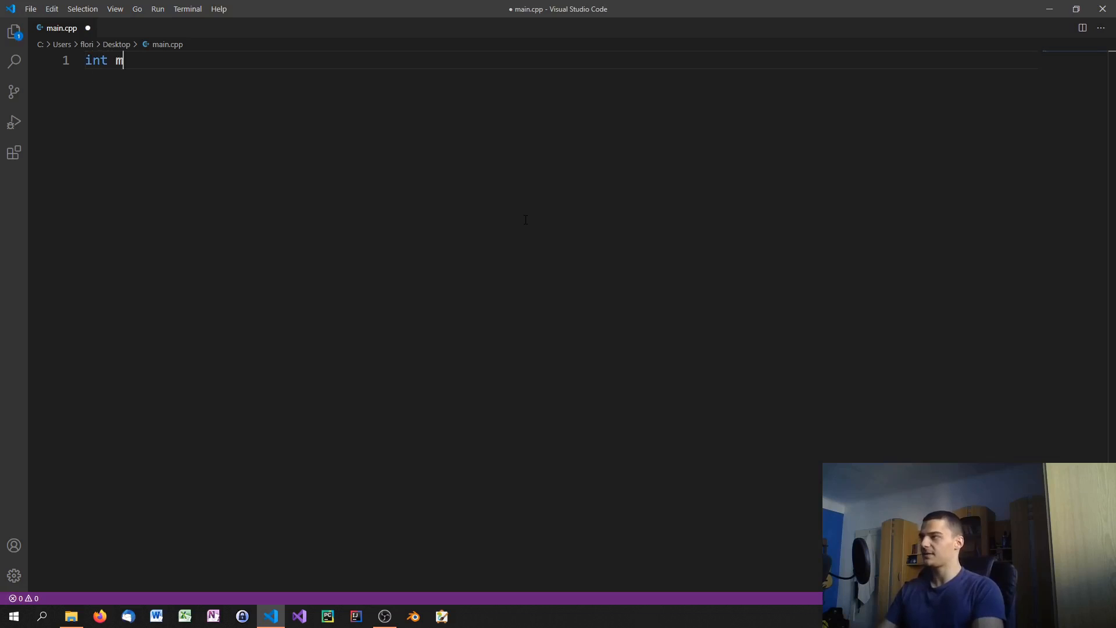
type("ain() {")
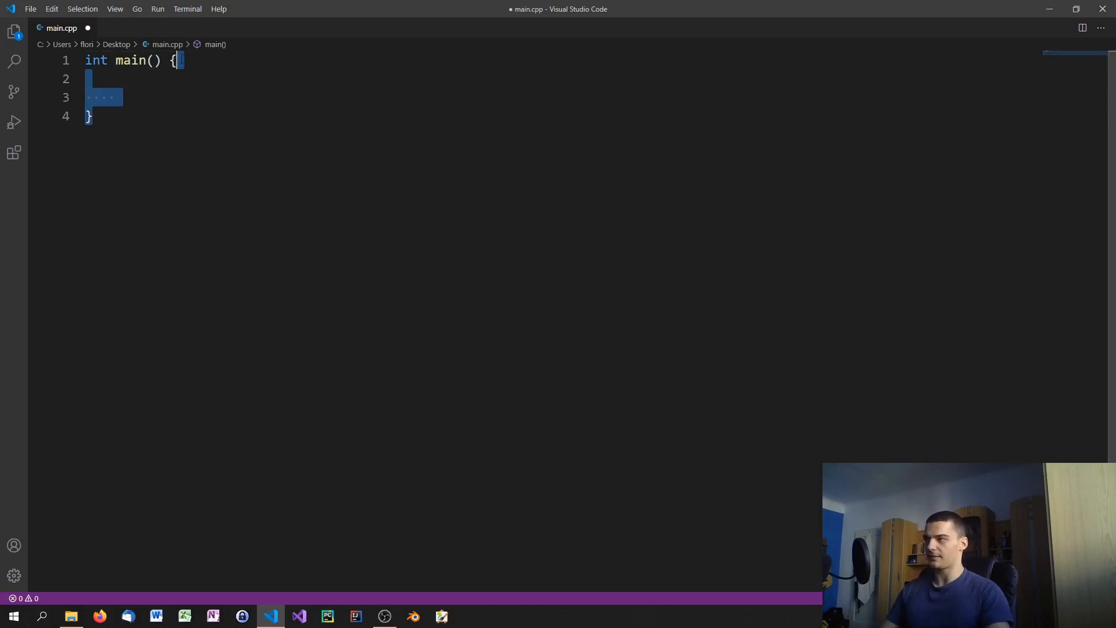
left_click(154, 119)
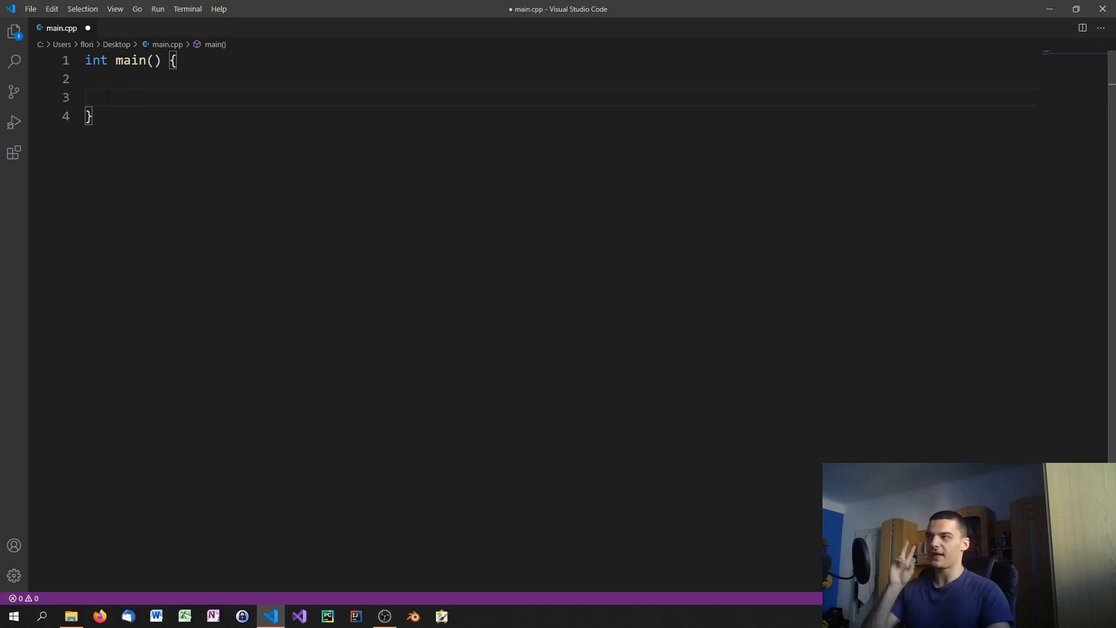
double_click(95, 59)
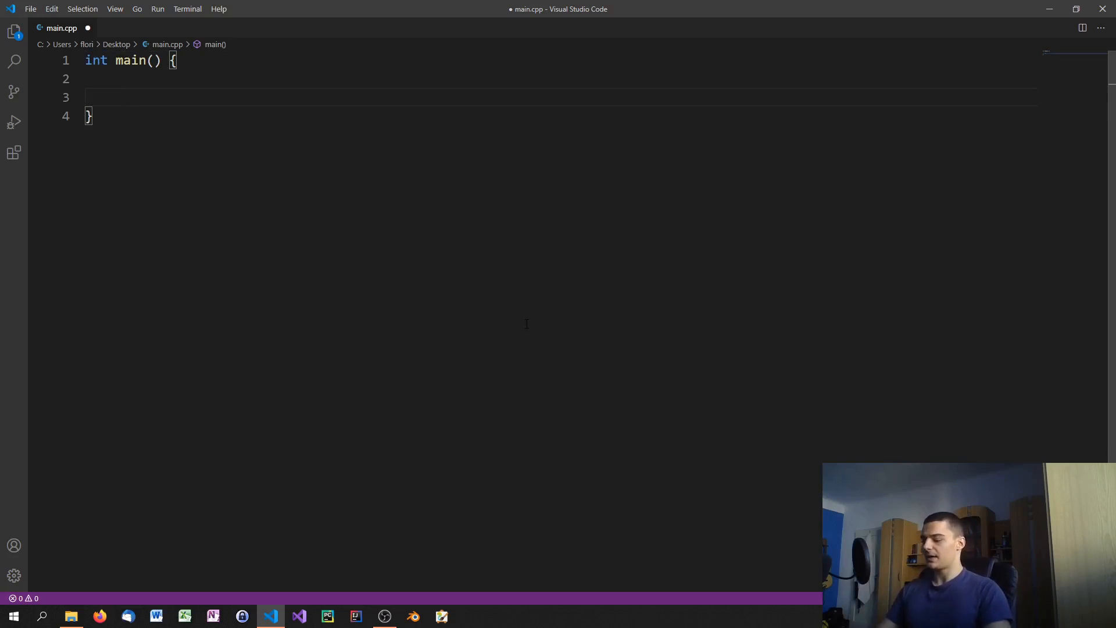
type("return 0;")
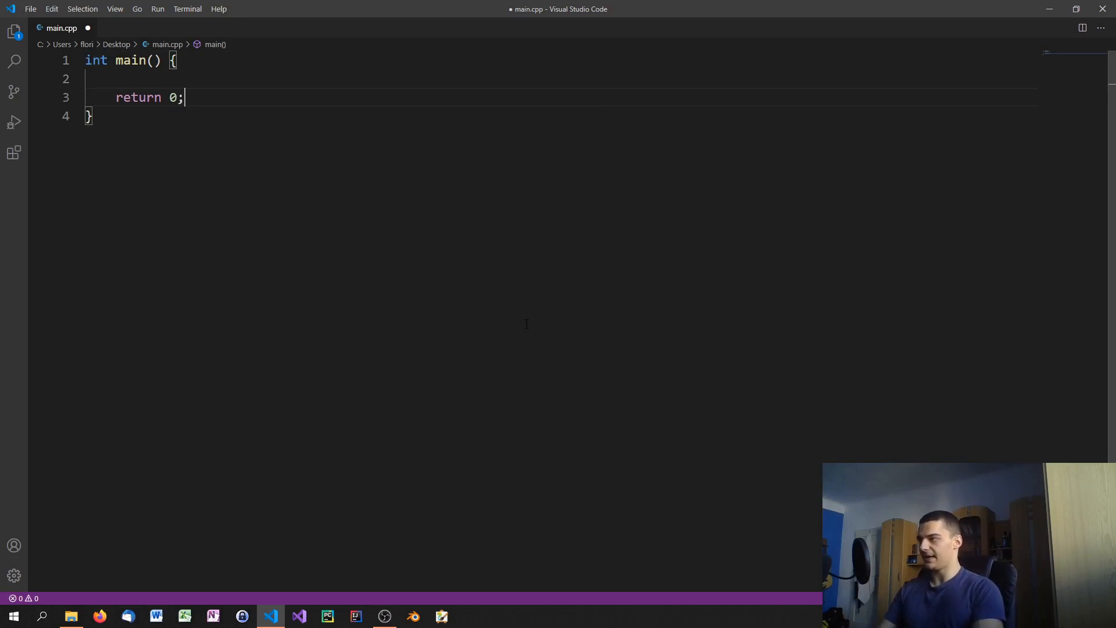
key("ctrl+s")
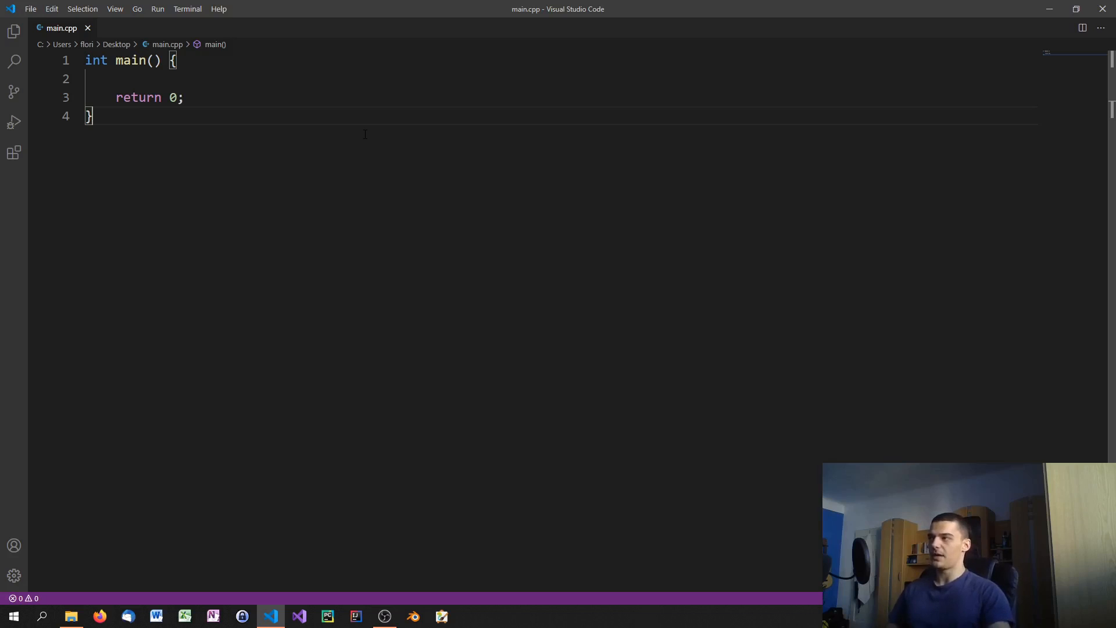
left_click(149, 59)
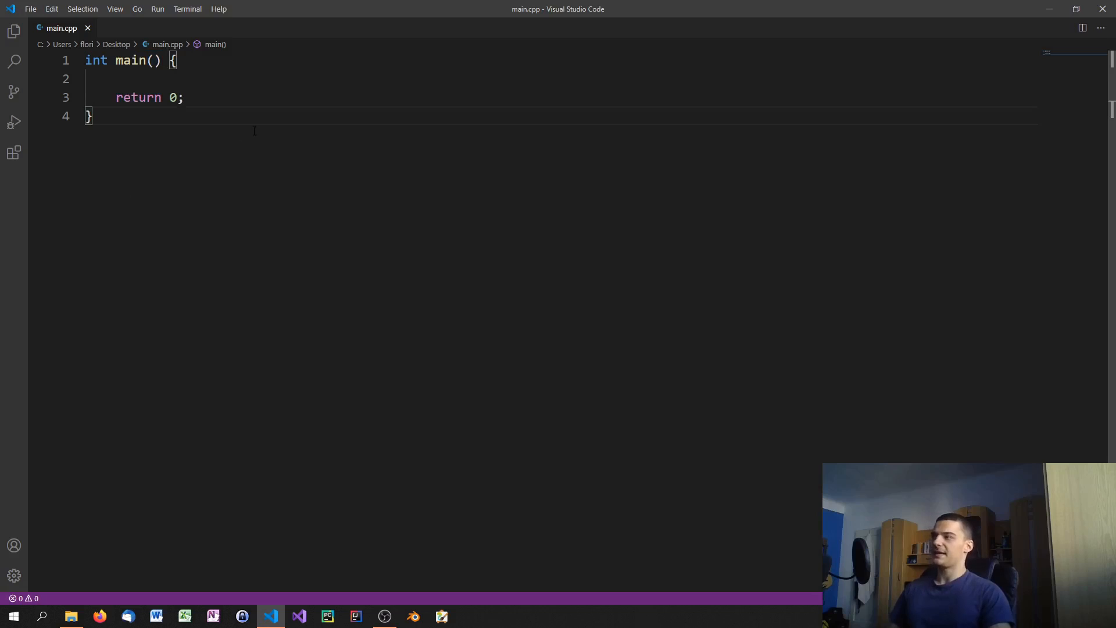
mouse_move(207, 133)
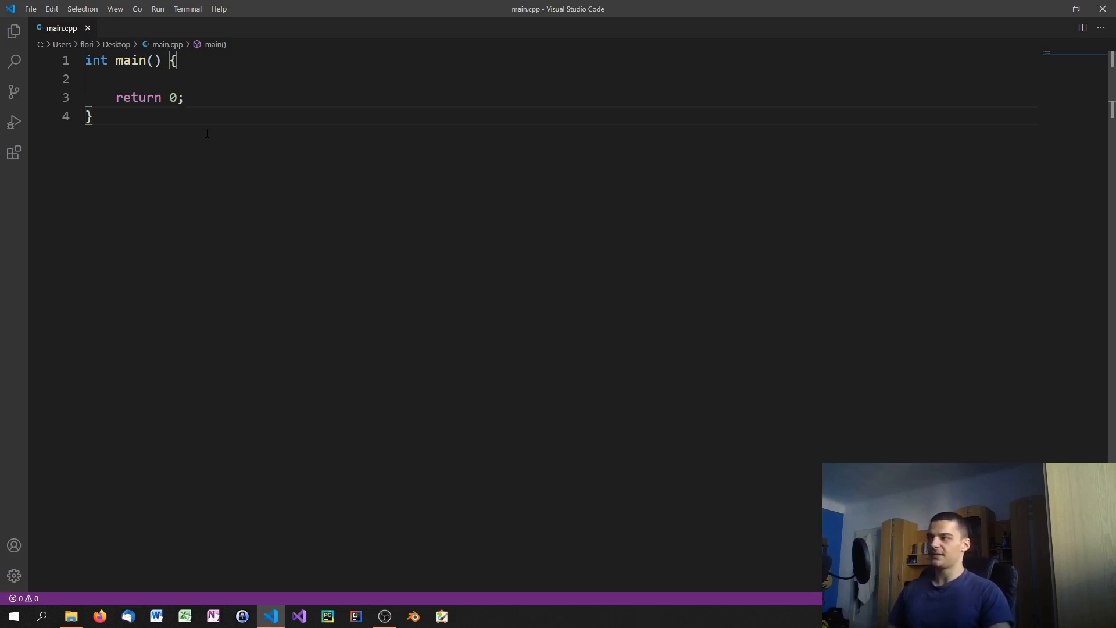
double_click(137, 98)
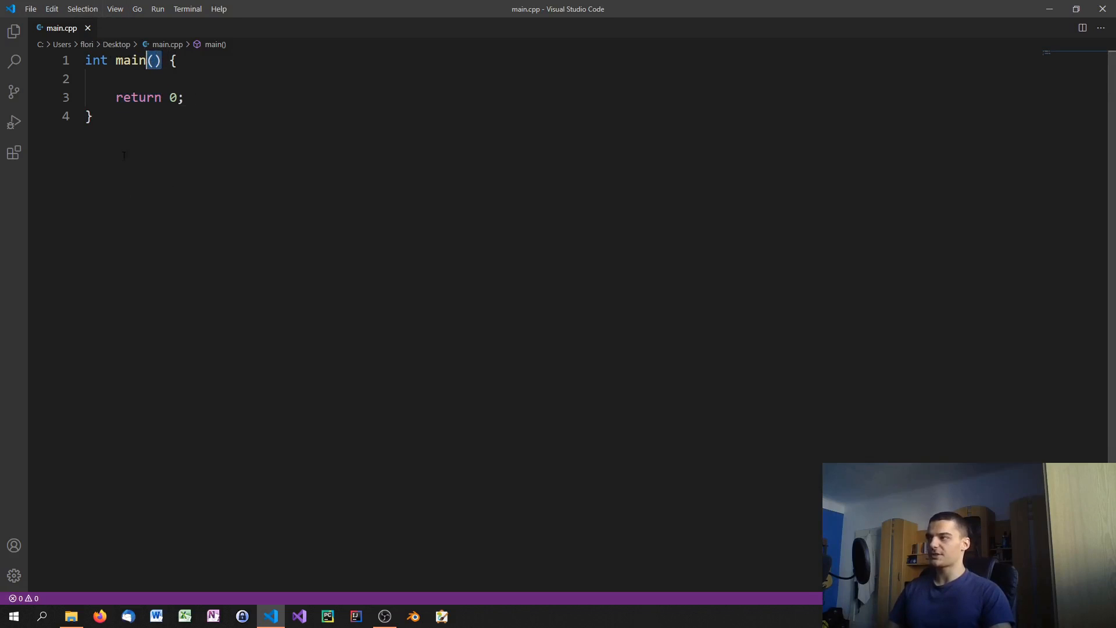
double_click(95, 59)
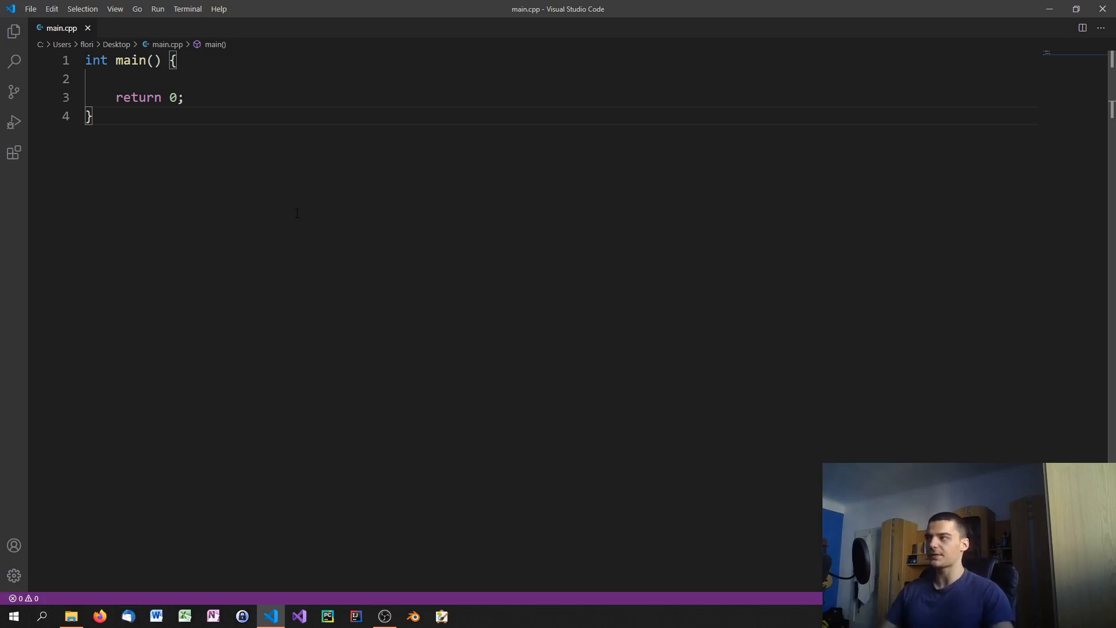
mouse_move(219, 170)
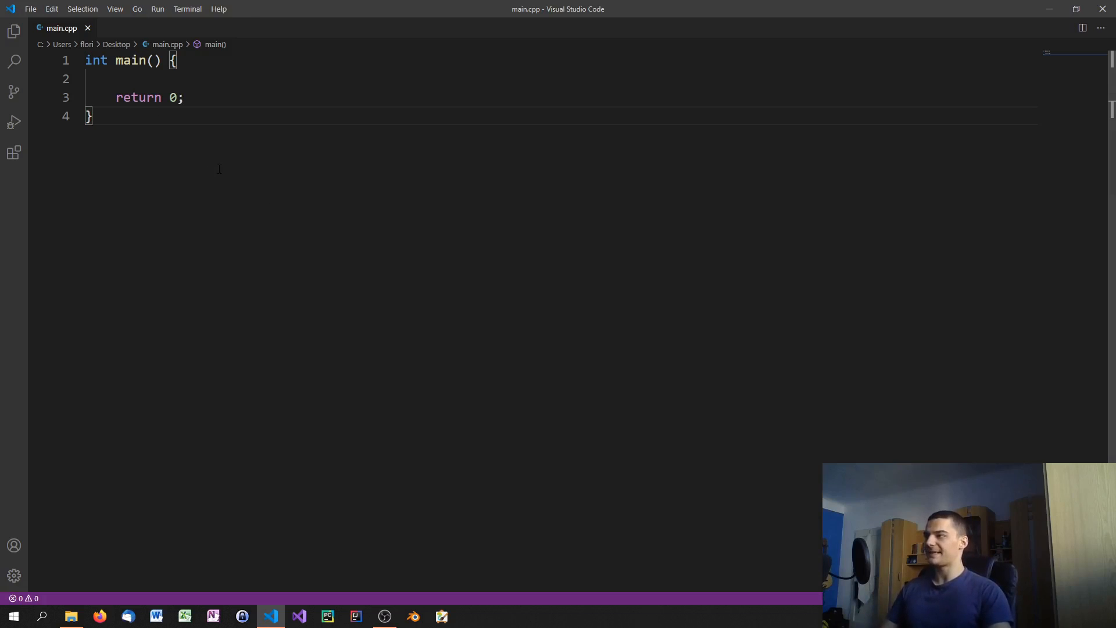
mouse_move(108, 157)
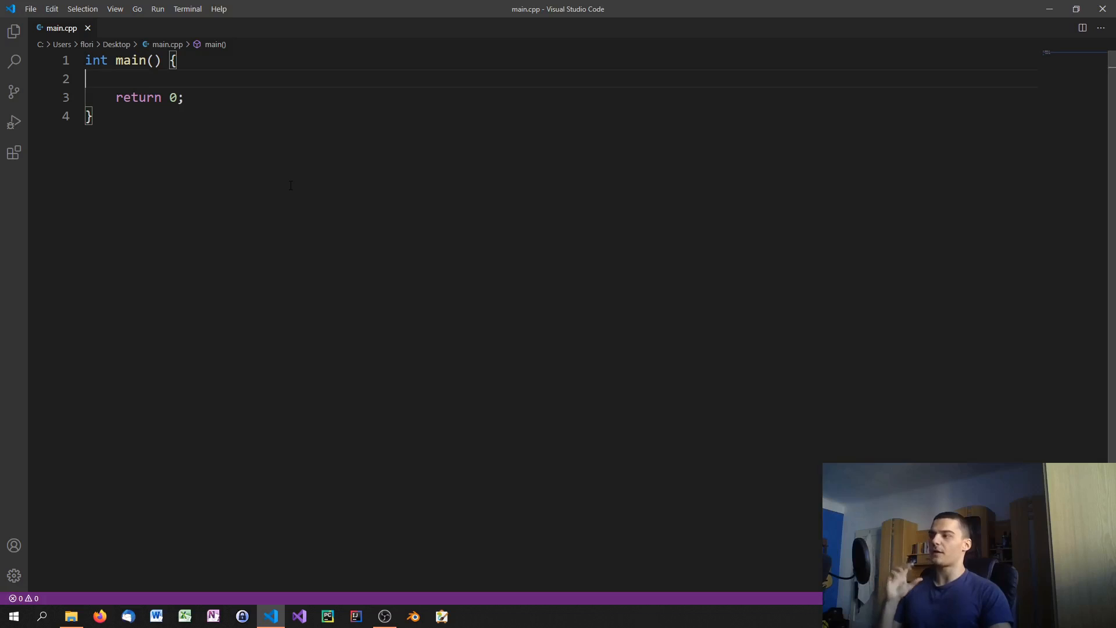
Step: Type the placeholder comment '// Put here whatever you want' inside main, then delete it and add blank lines above main
type("/")
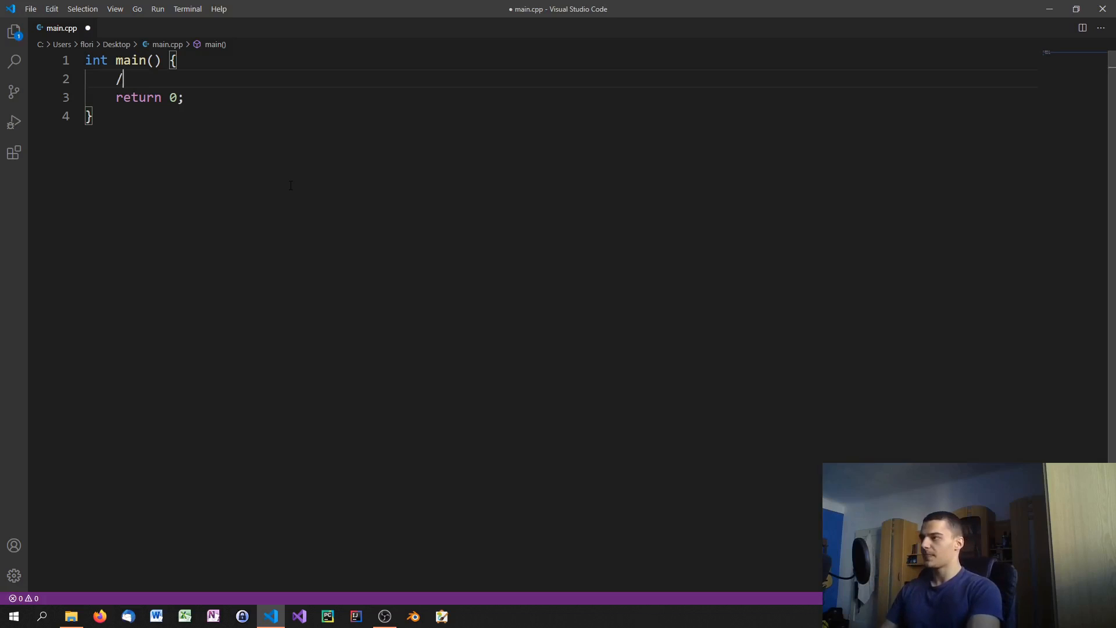
type("/ Put here")
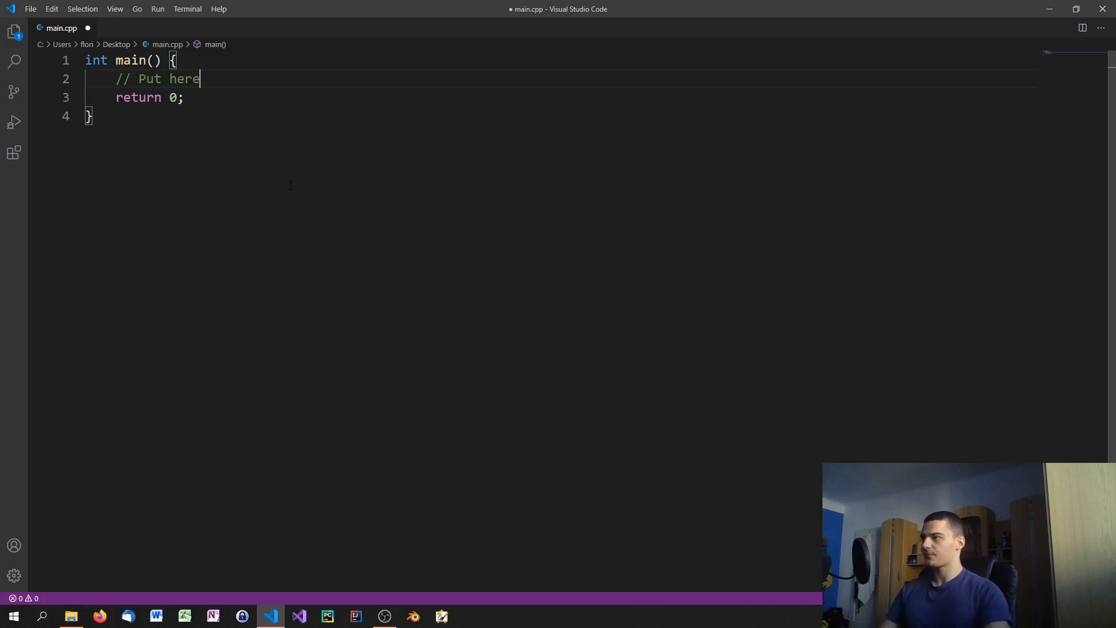
triple_click(157, 78)
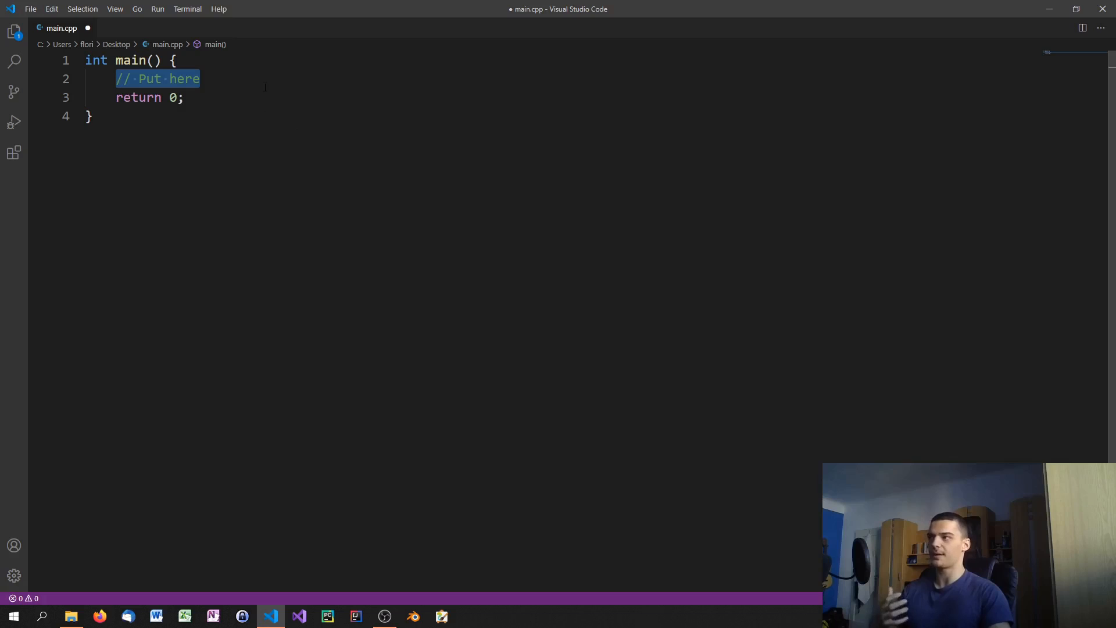
type("whate")
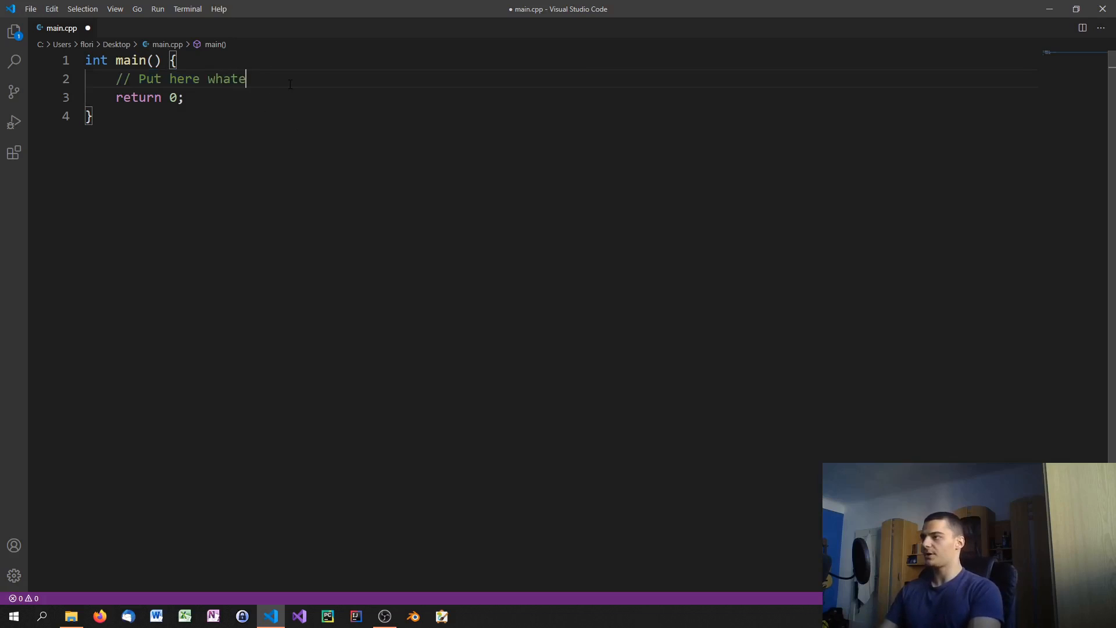
type("ver you want")
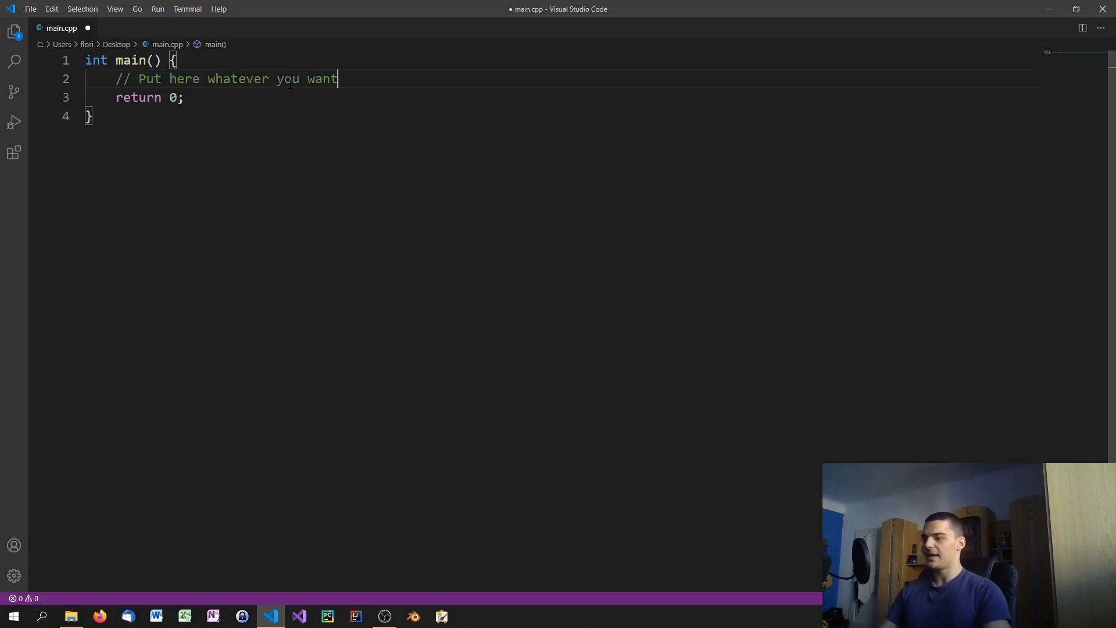
key("Ctrl+Shift+K")
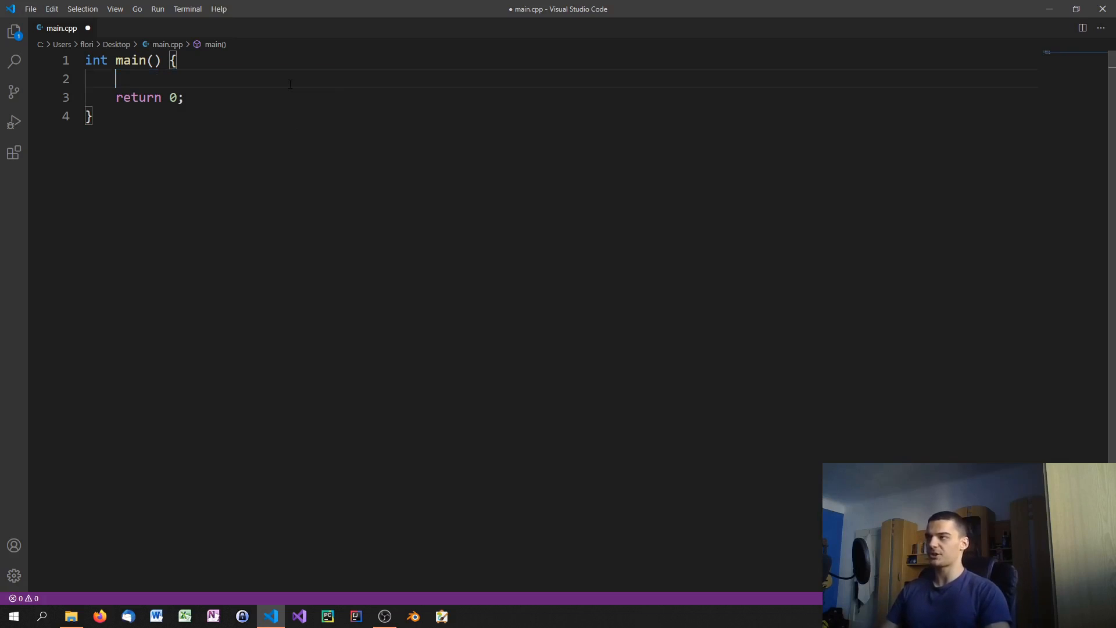
key("ctrl+s")
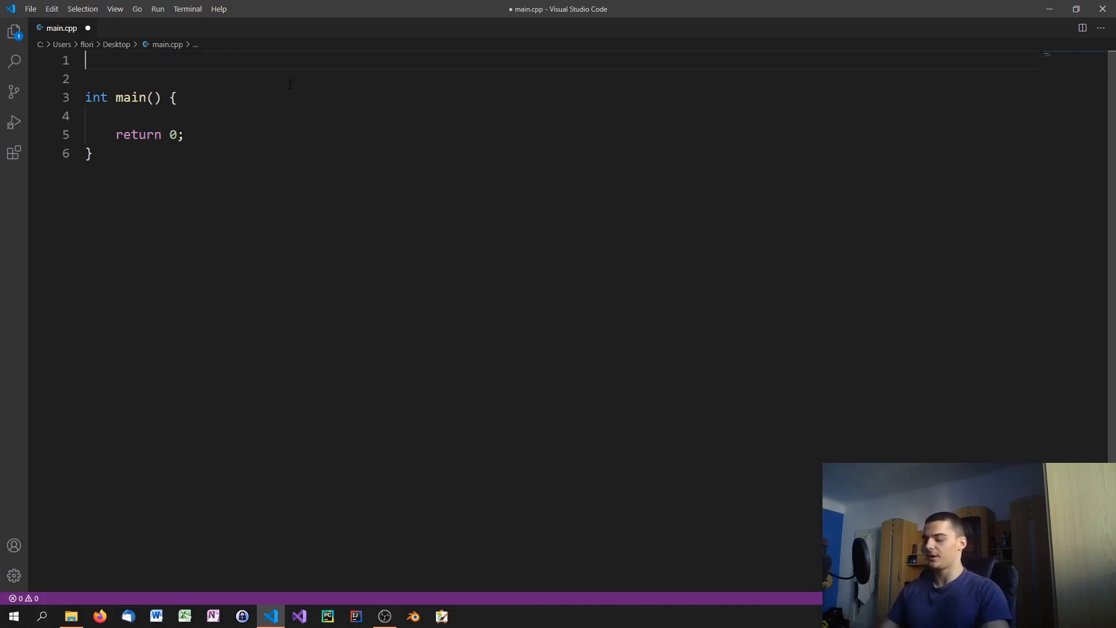
Step: Add #include <iostream> on line 1 and begin typing std inside main's body
type("#")
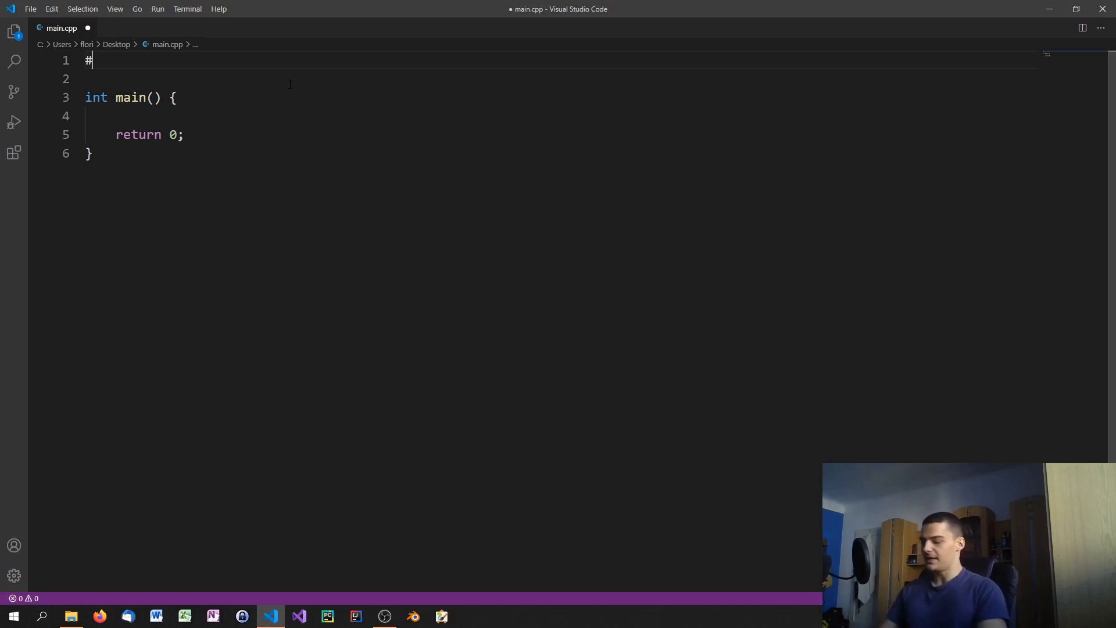
type("include")
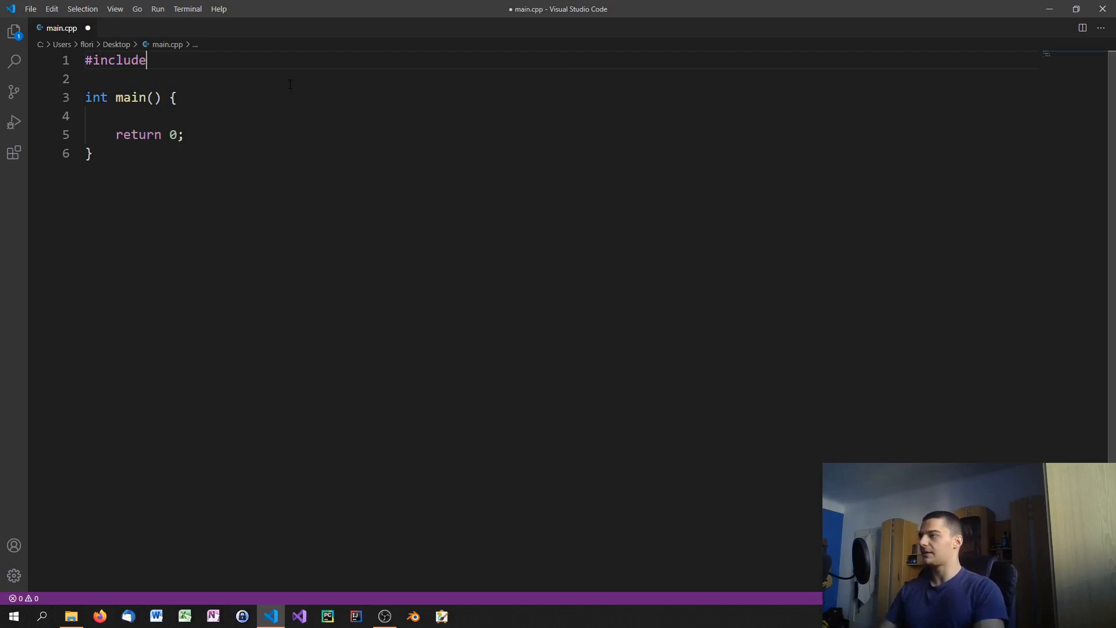
type("<iostream>")
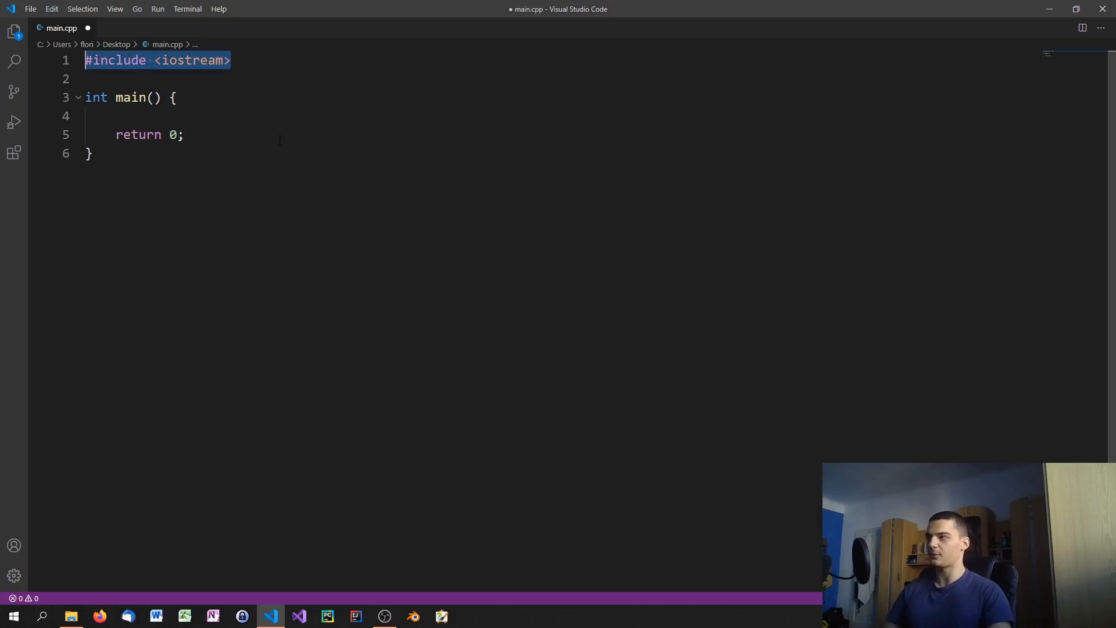
left_click(184, 59)
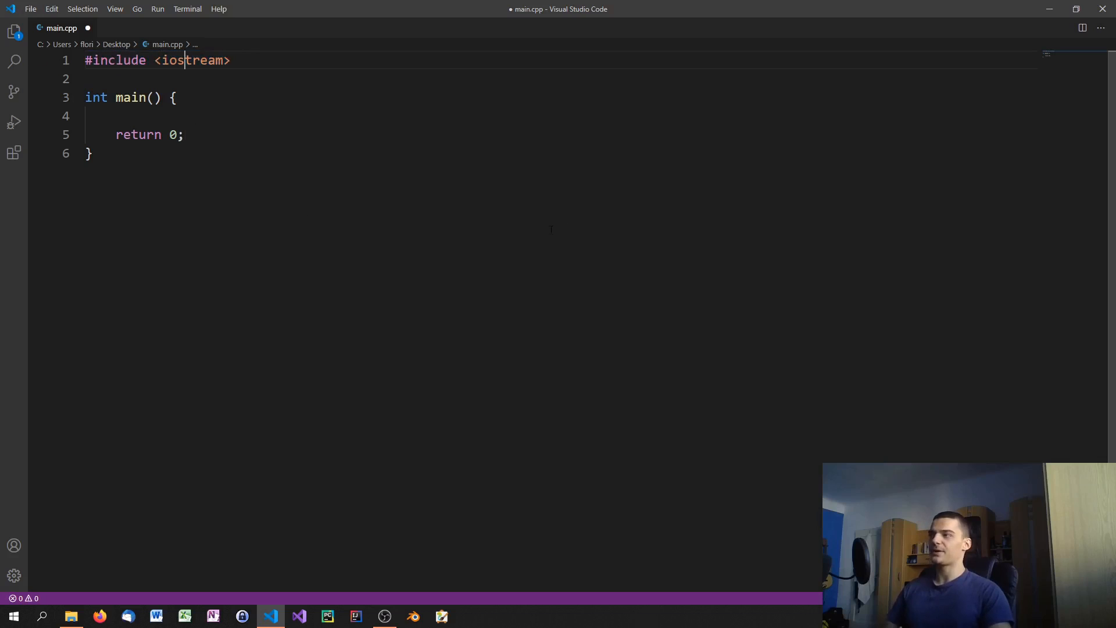
mouse_move(453, 278)
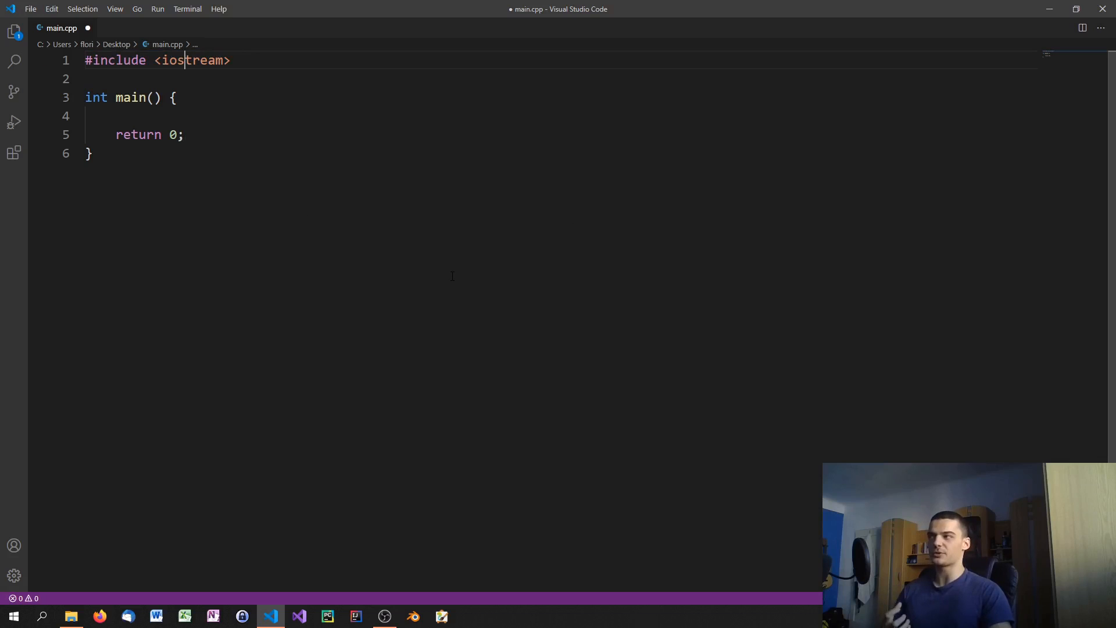
mouse_move(458, 271)
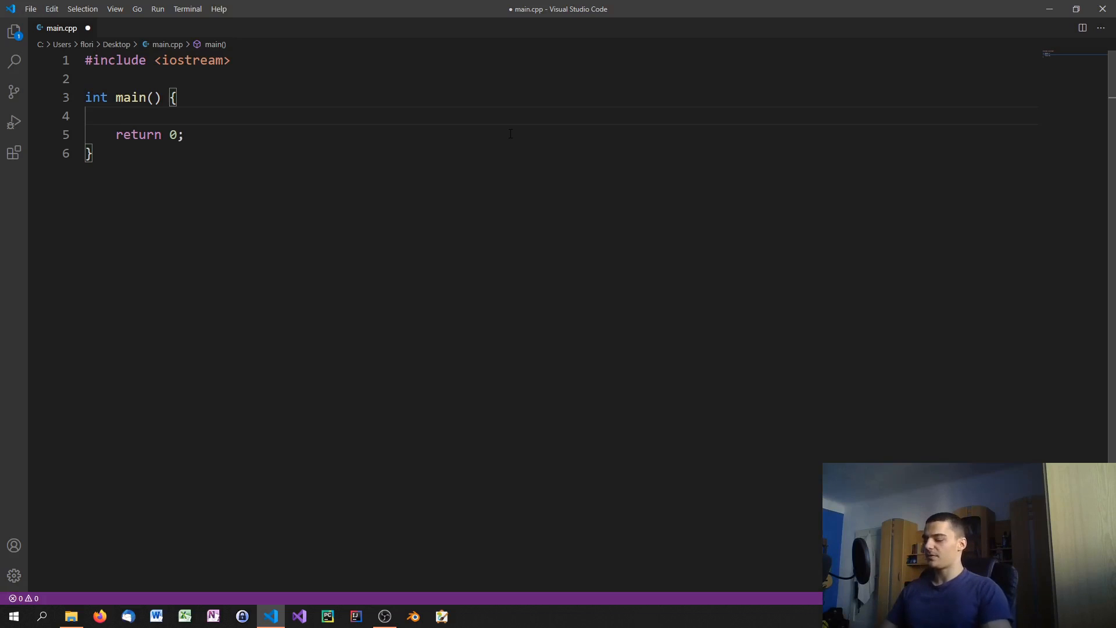
type("std")
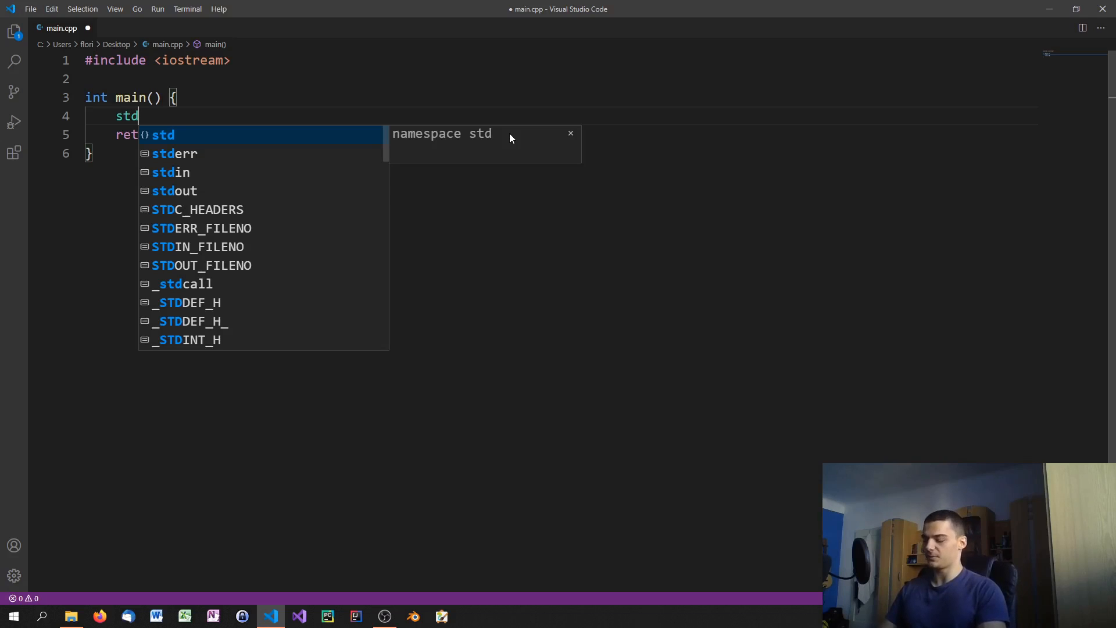
Step: Complete std::cout via autocomplete on line 4 and follow it with the << operator
type("::")
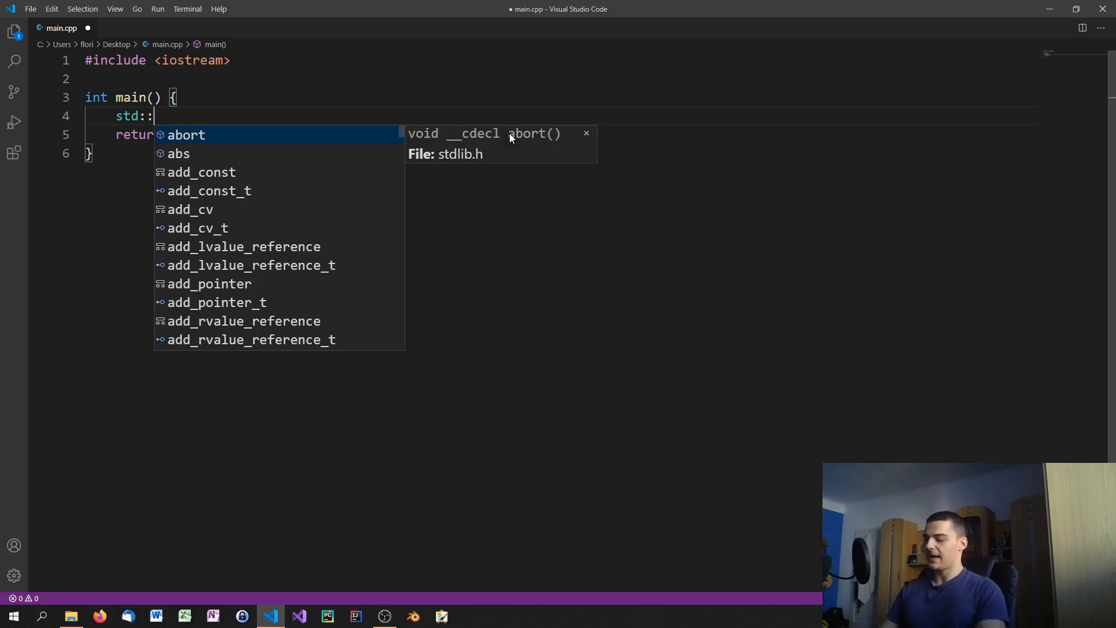
type("coun")
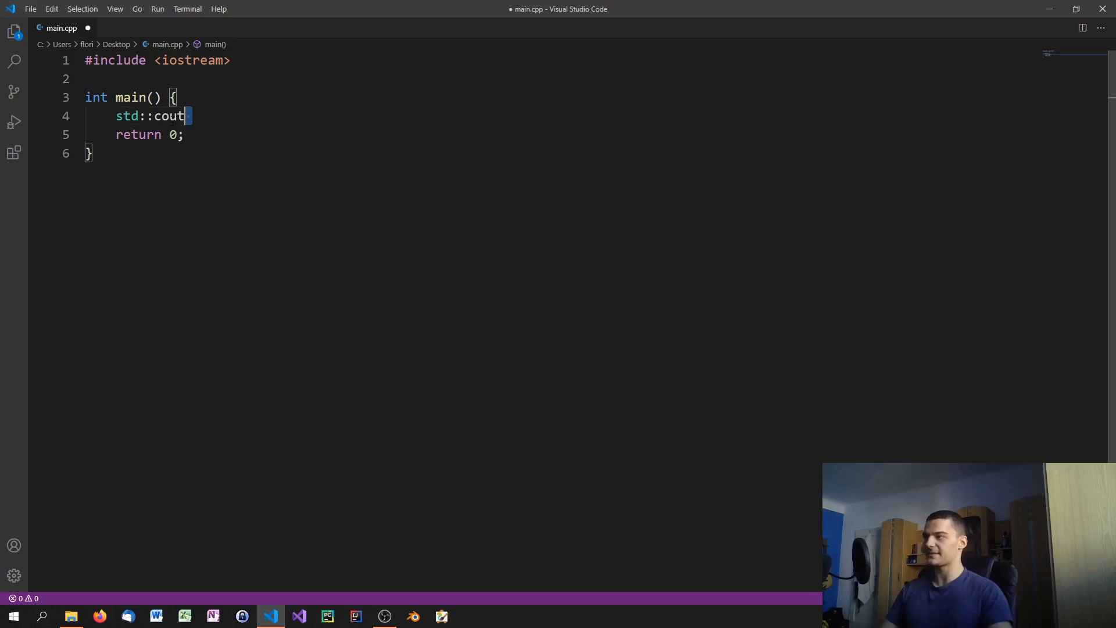
double_click(127, 116)
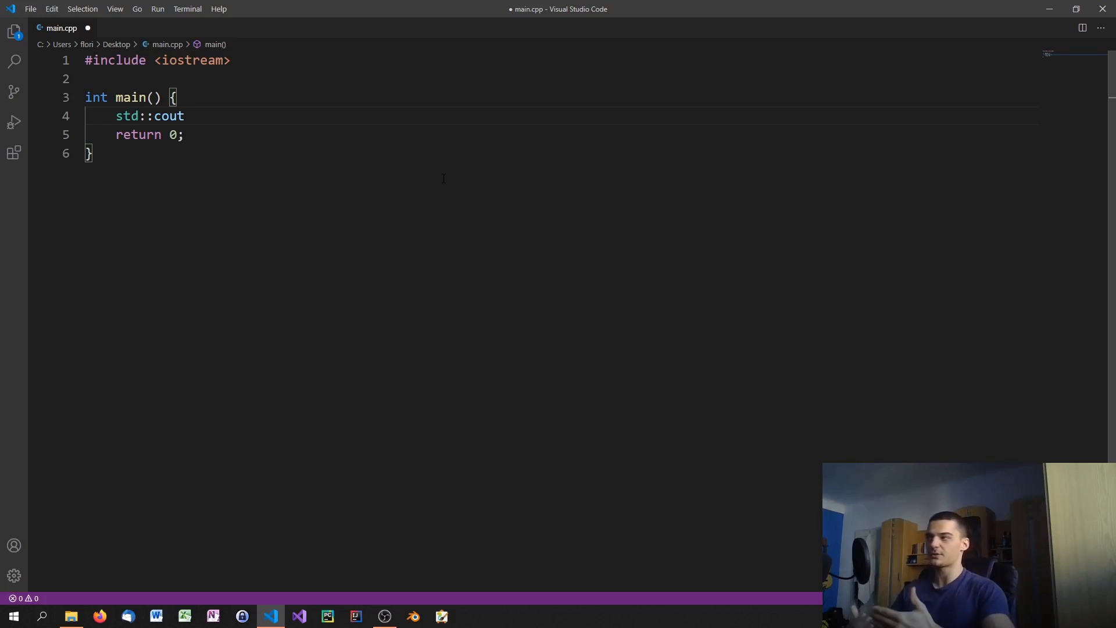
left_click(184, 116)
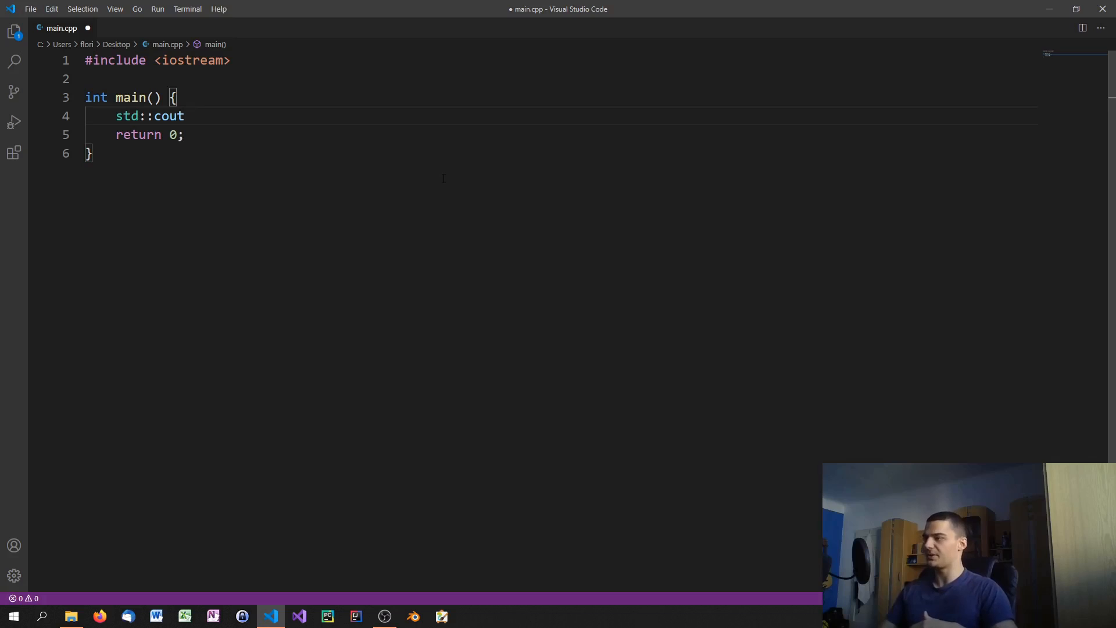
type("<<")
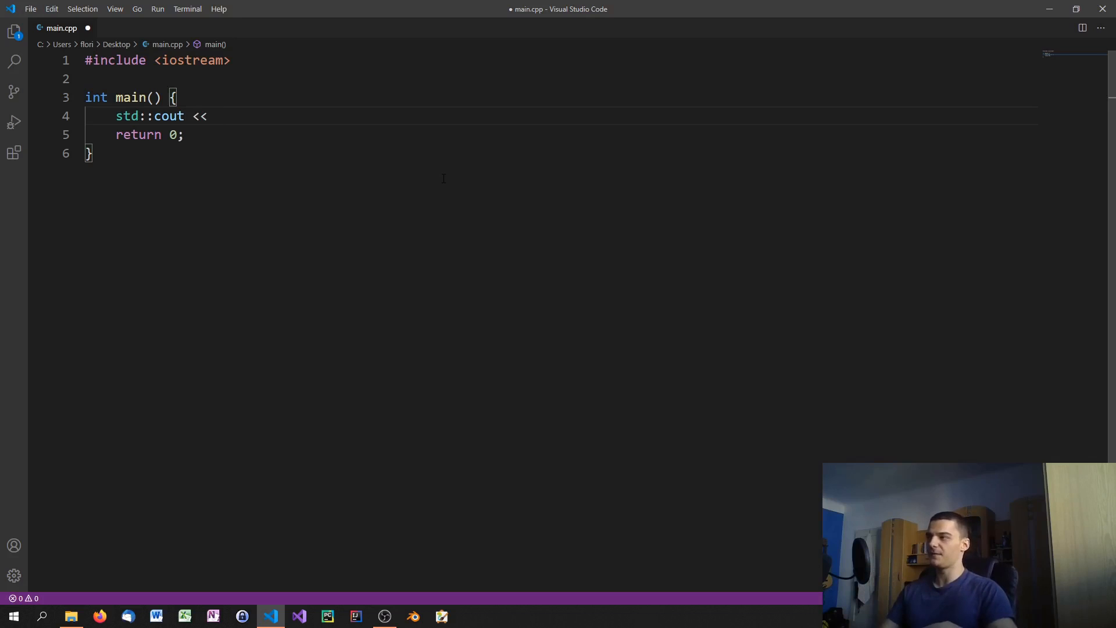
Step: Stream the string "Hello World!" to std::cout, highlighting the literal and operator
type("\"\"")
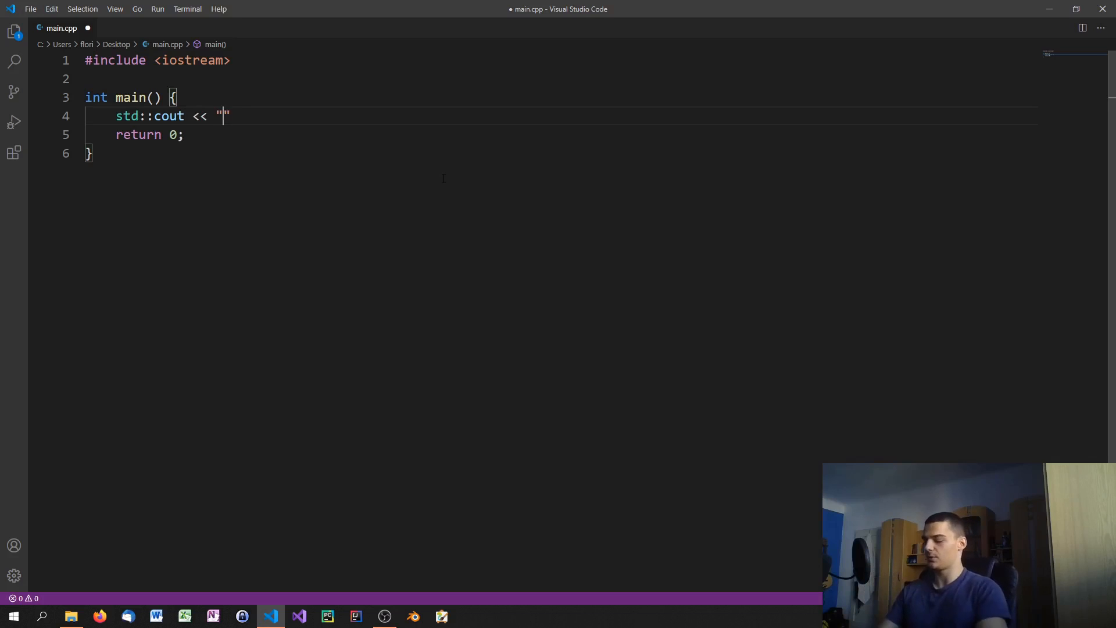
type("Hello World!")
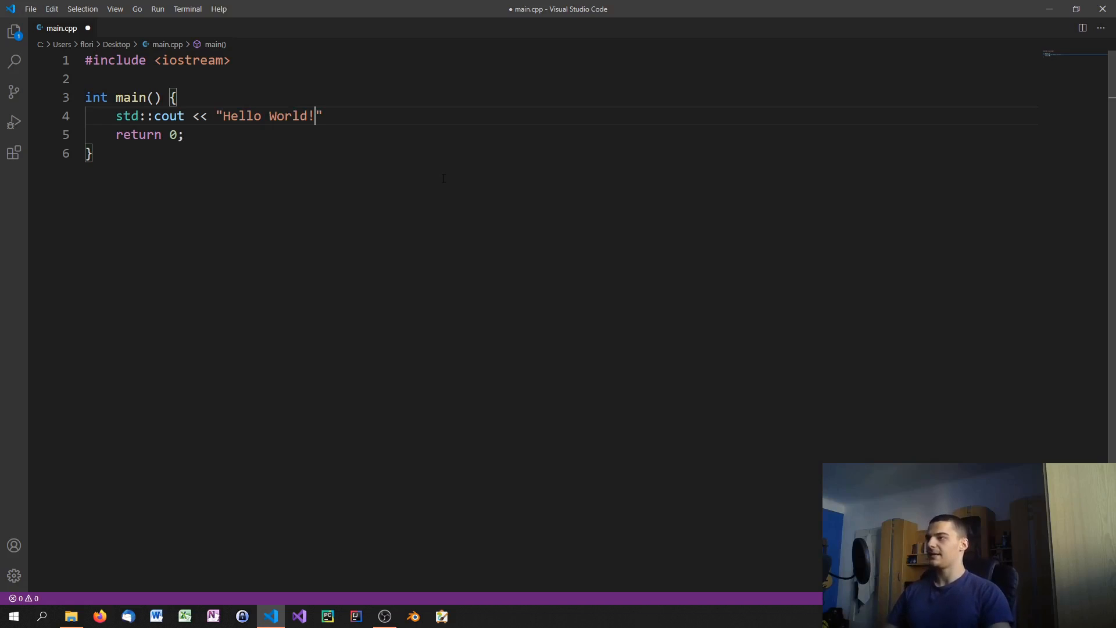
double_click(268, 115)
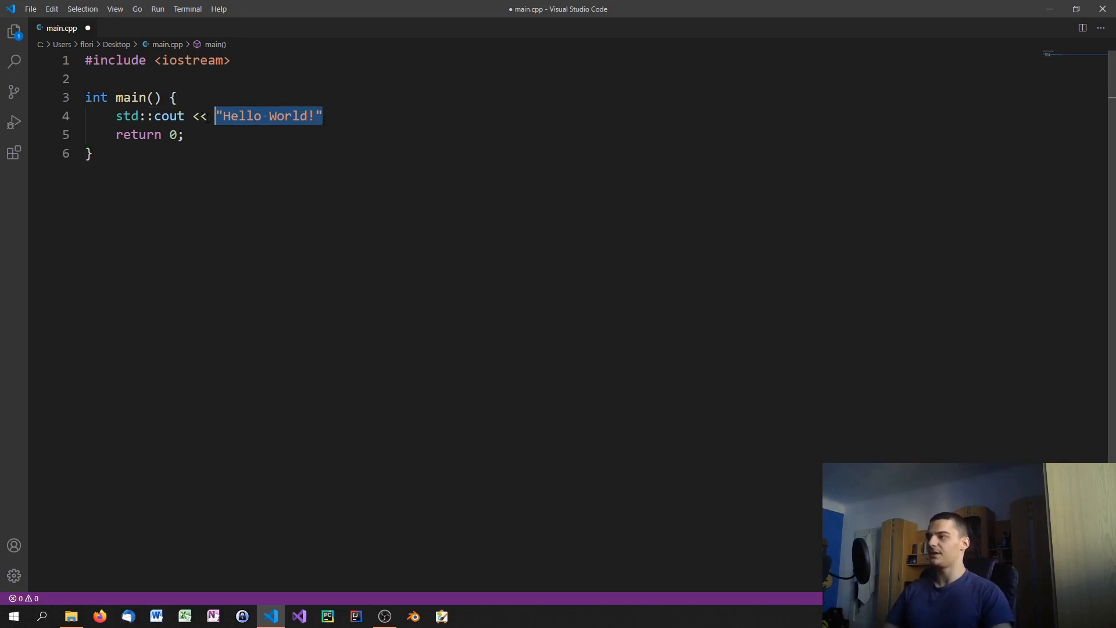
double_click(199, 116)
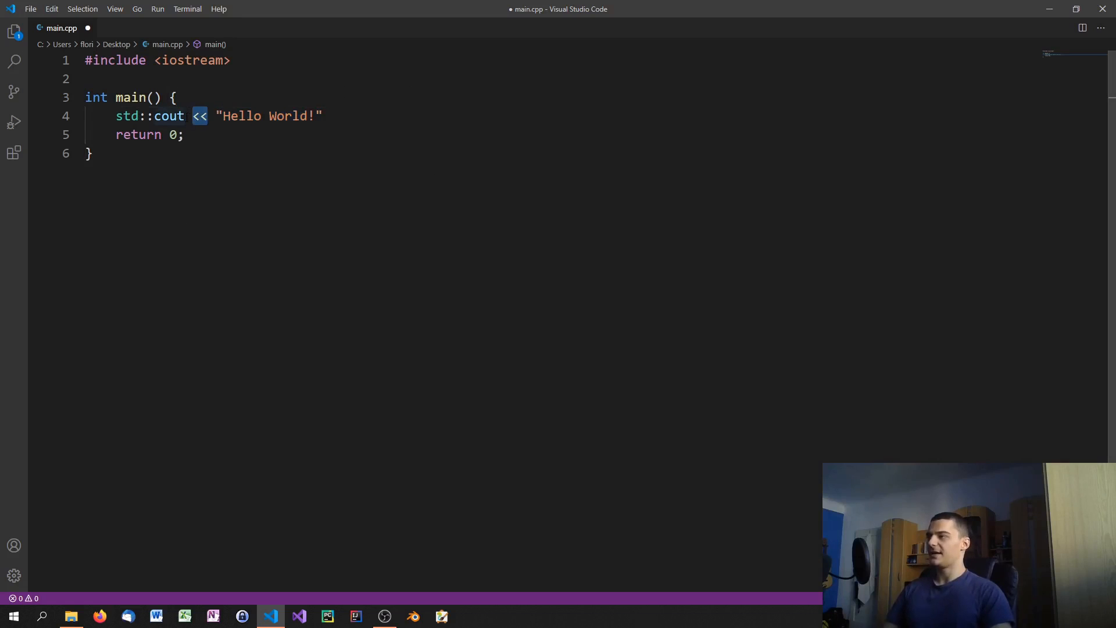
left_click(324, 115)
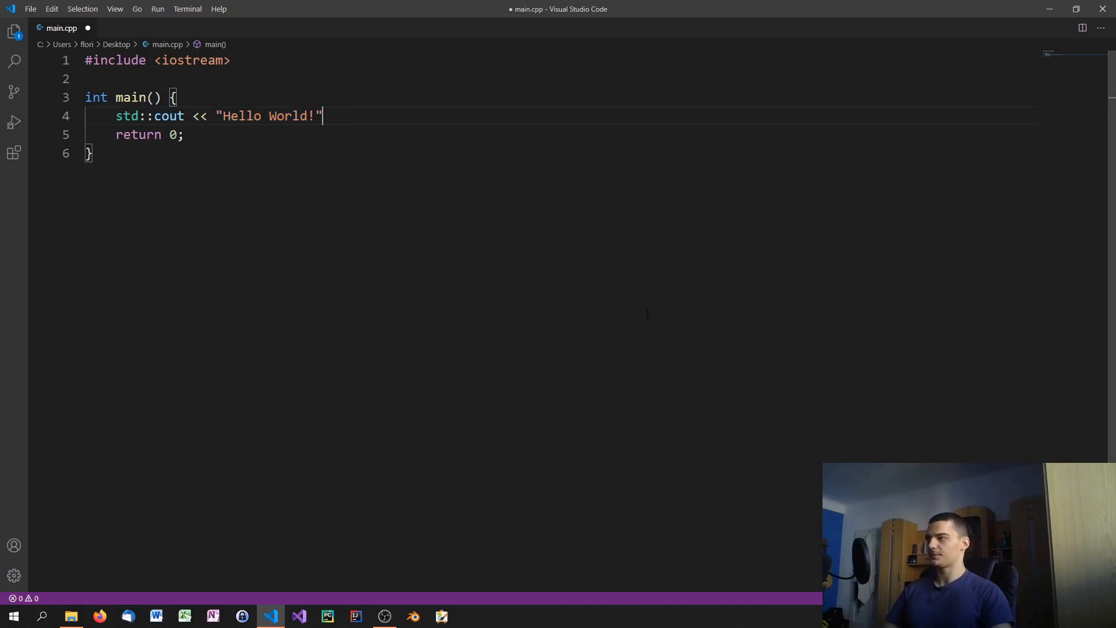
mouse_move(686, 278)
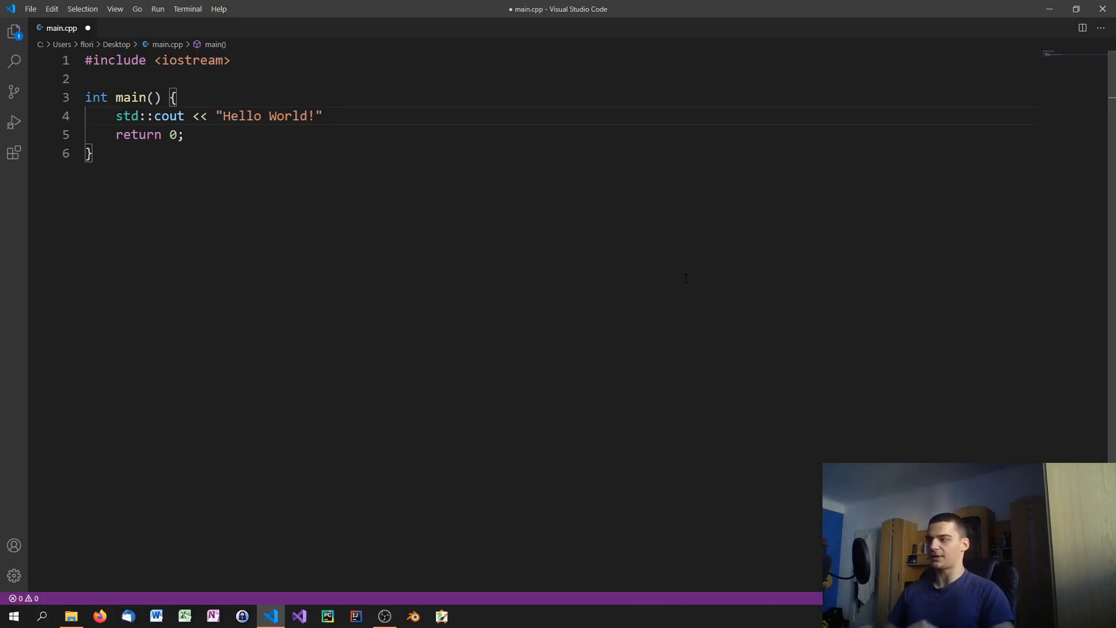
Step: End line 4 with << std::endl; and save main.cpp
type("<<")
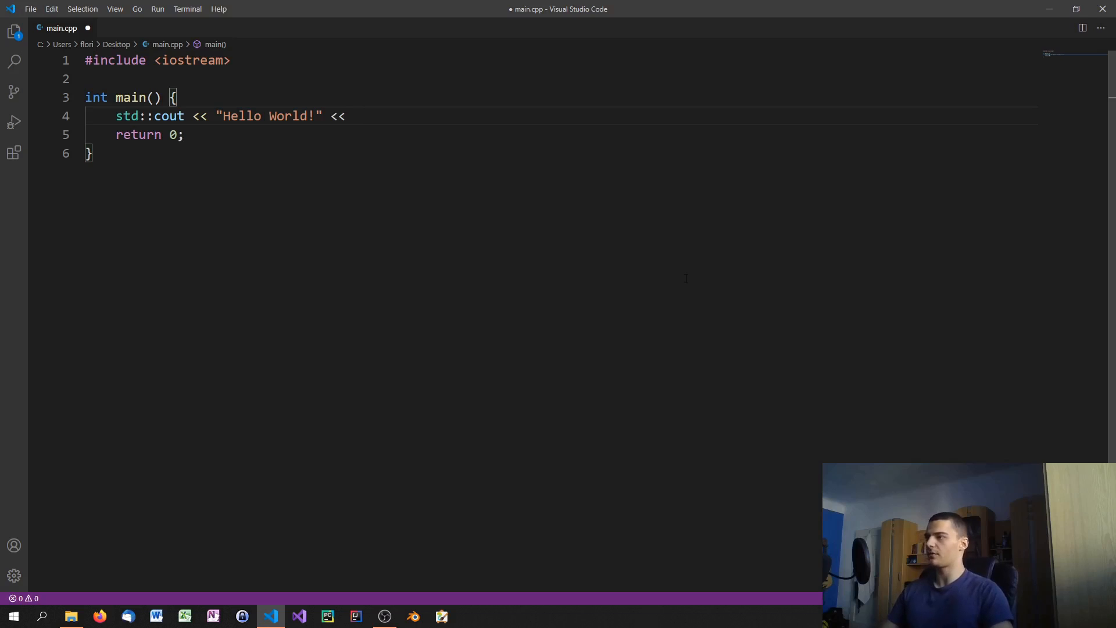
type("std")
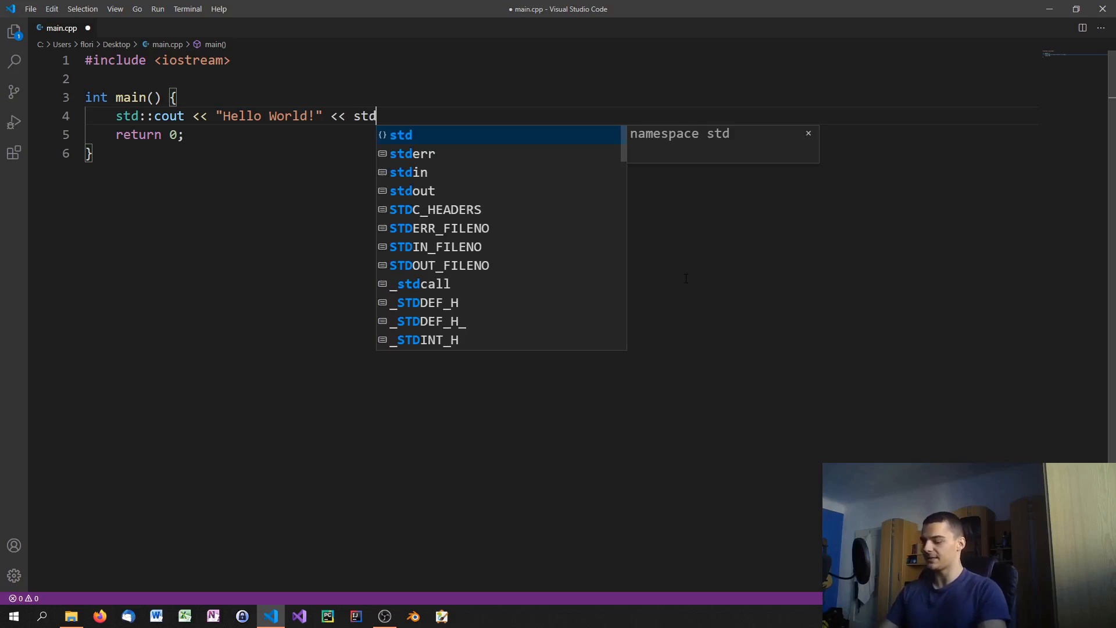
type("::endl;")
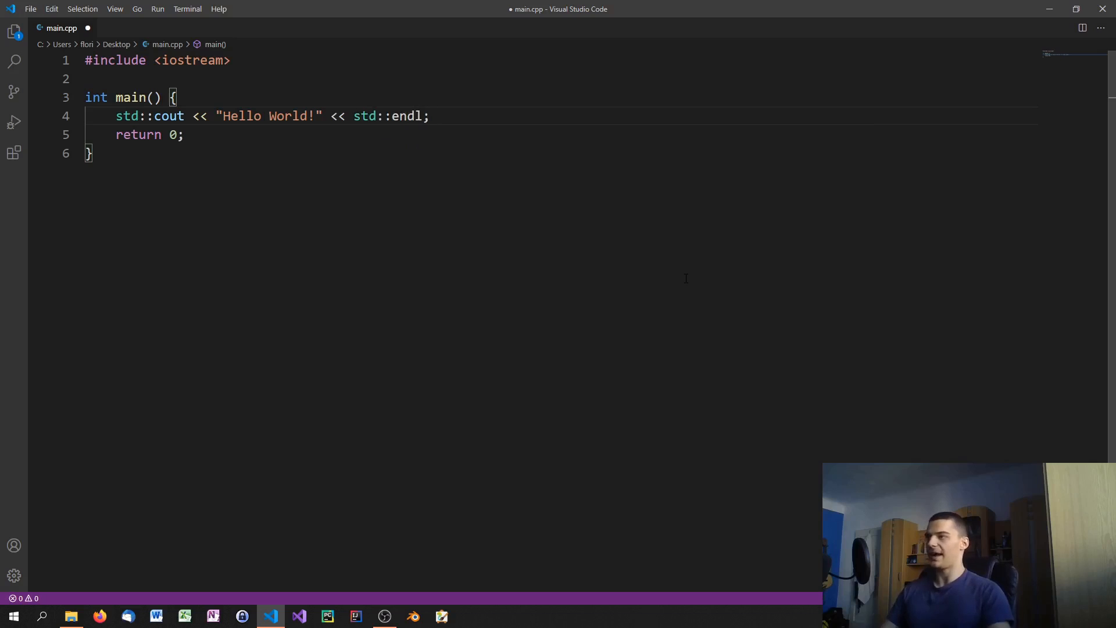
double_click(407, 116)
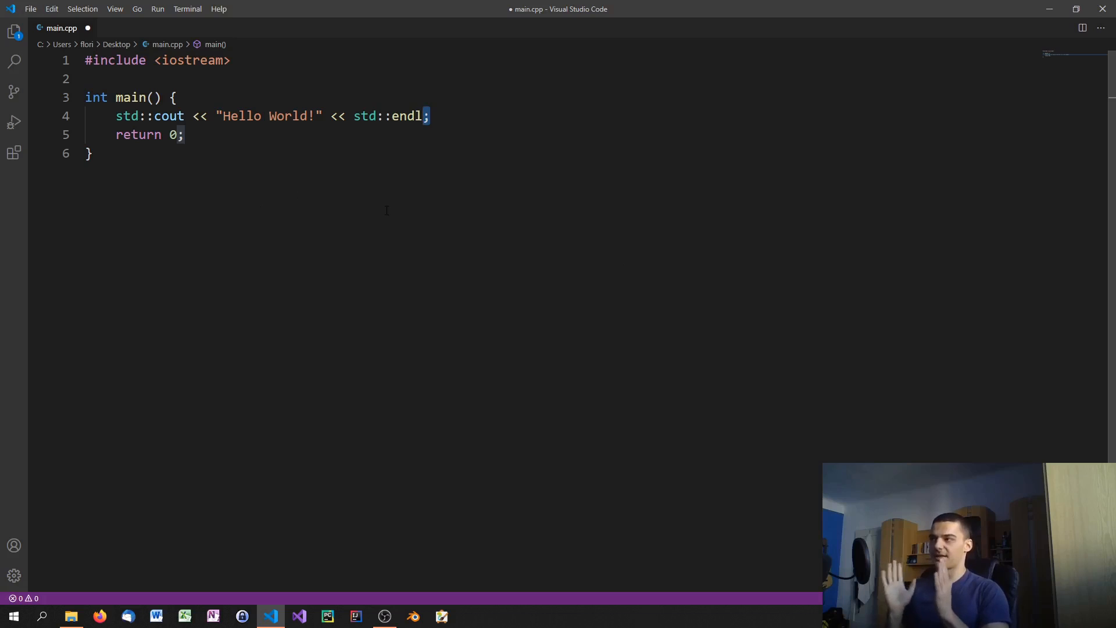
mouse_move(505, 153)
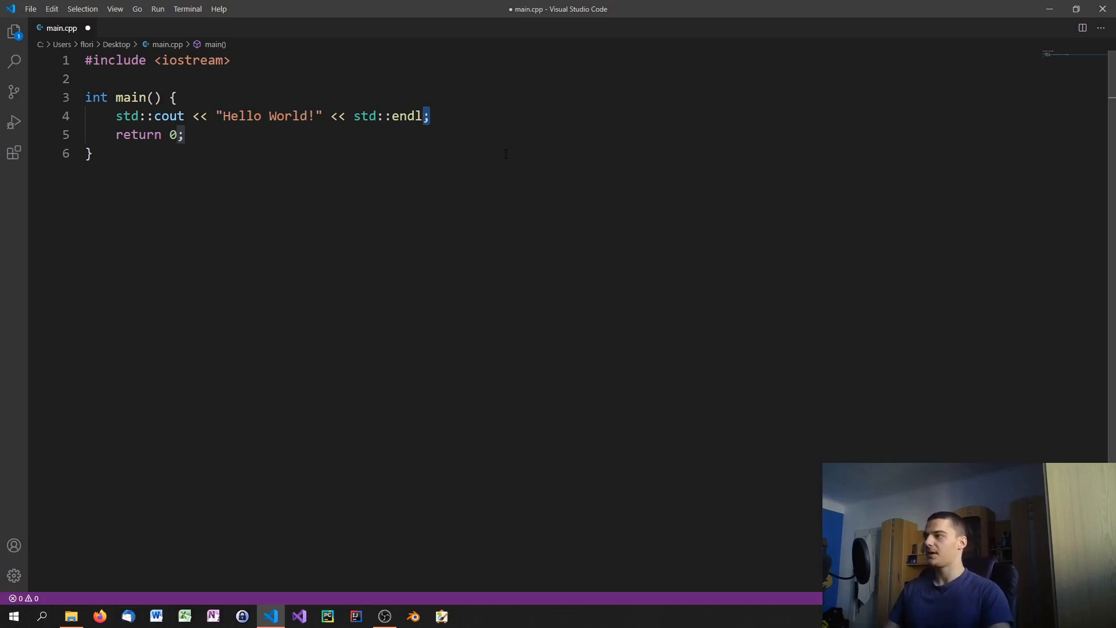
key("ctrl+s")
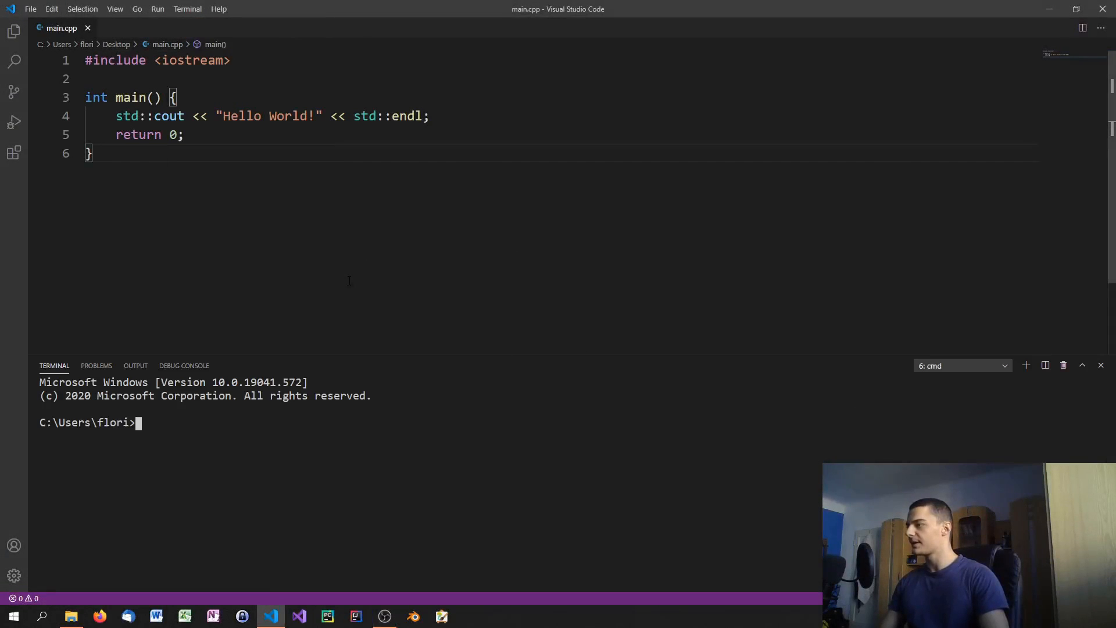
Step: In the terminal, cd to Desktop and type the compile command g++ main.cpp -o main.exe
type("cd Desktop")
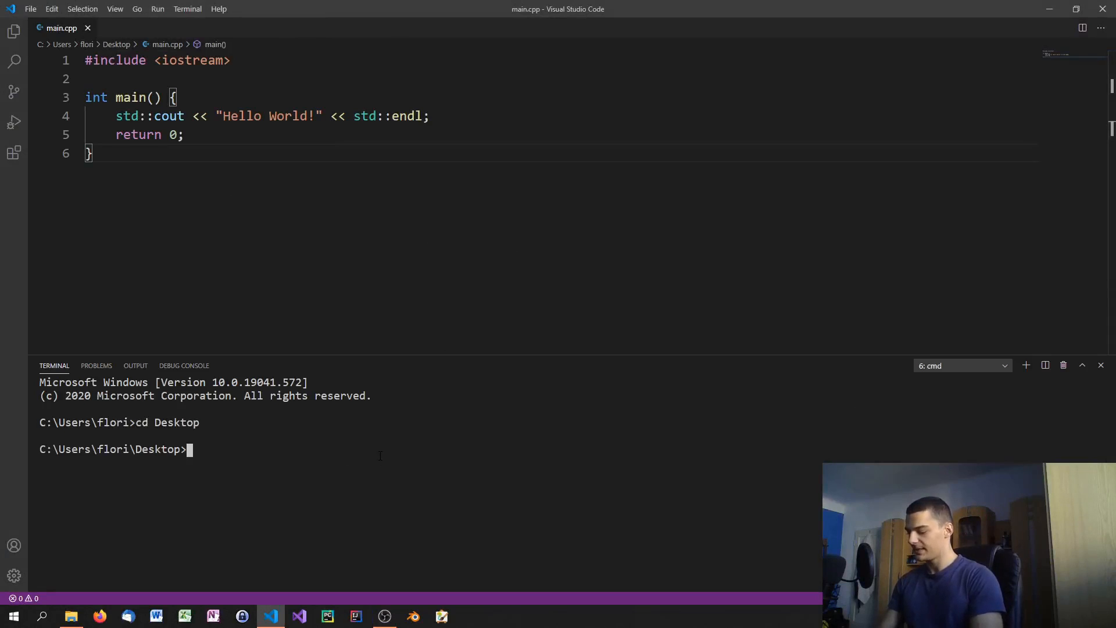
type("g")
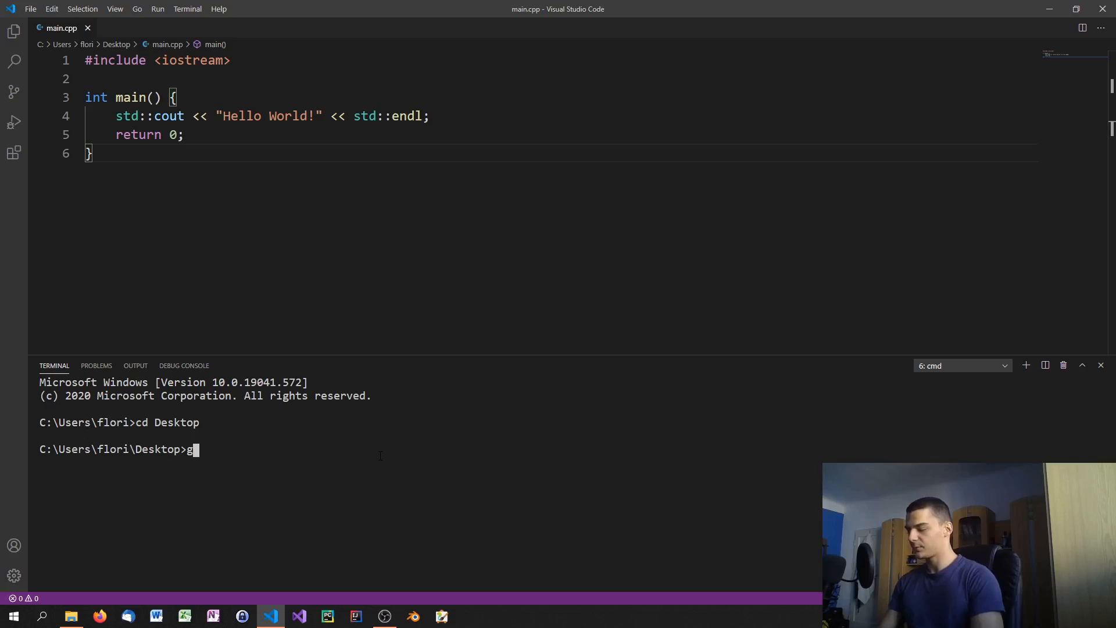
type("++")
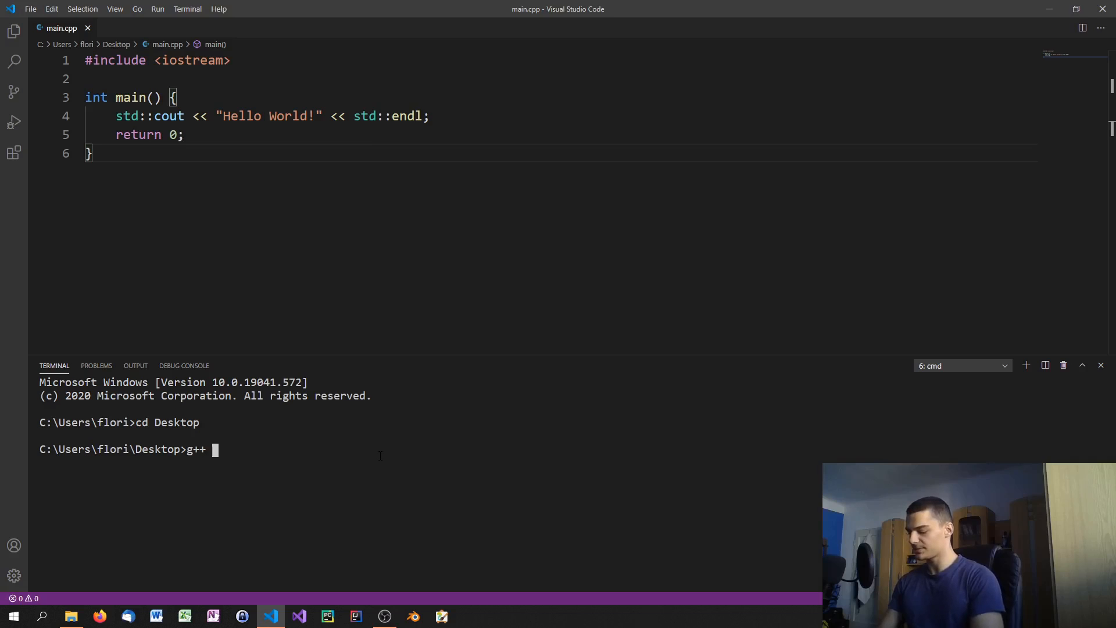
type("main.cpp")
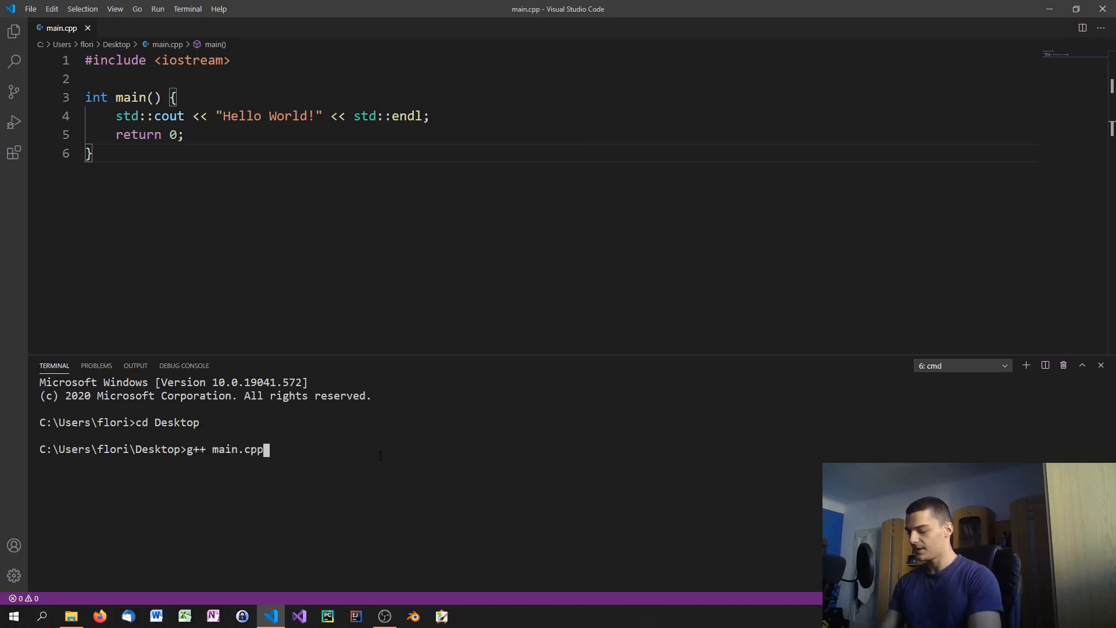
type("-")
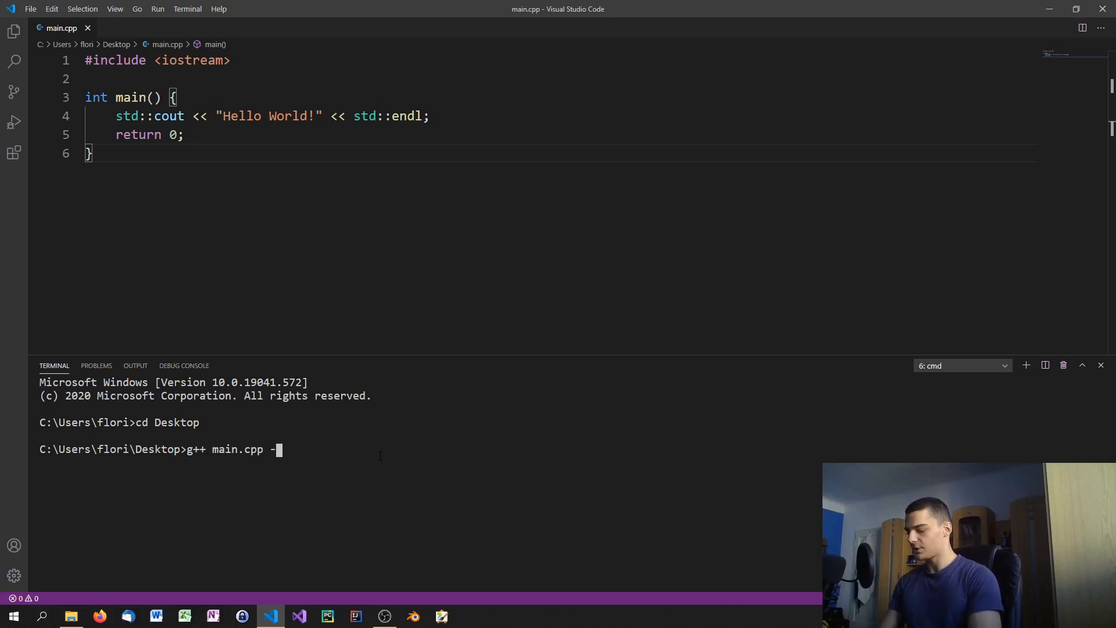
type("o")
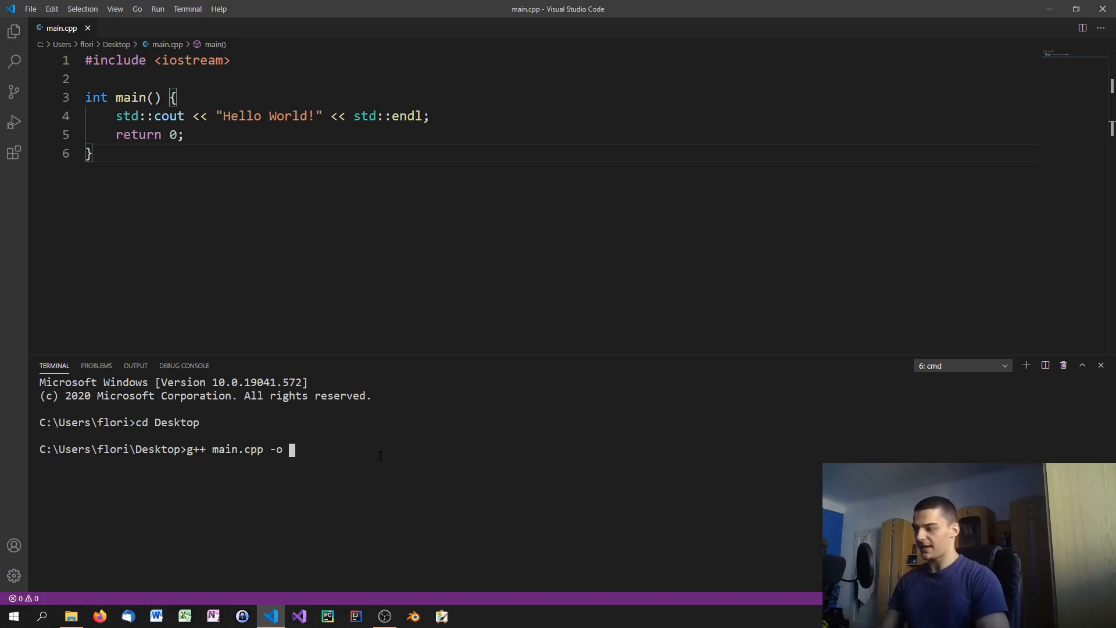
type("main.e")
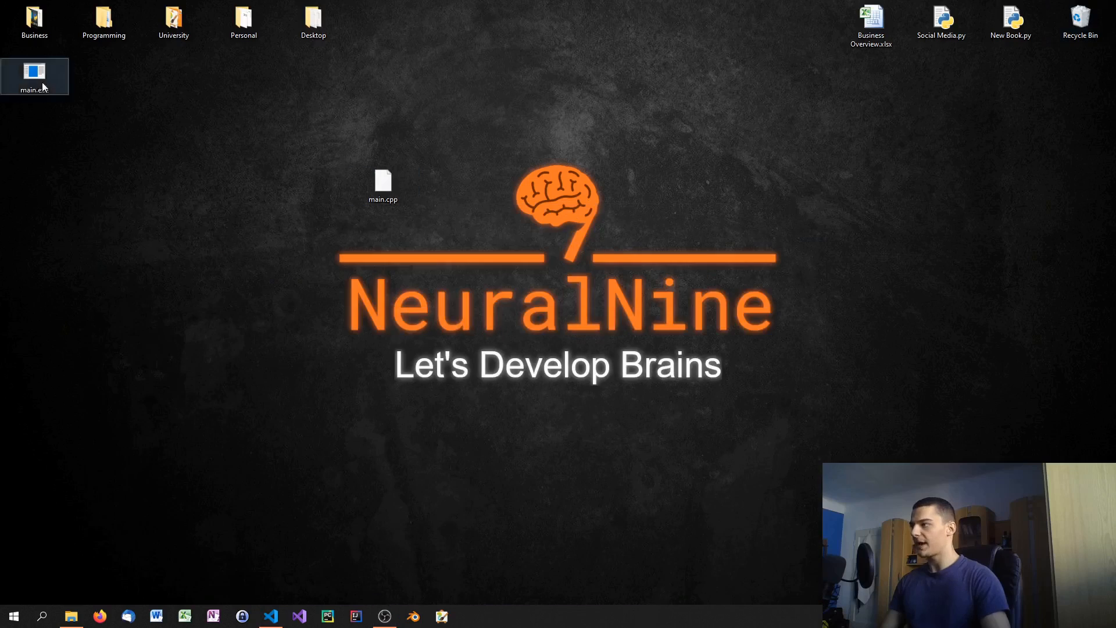
Step: Move main.exe beside main.cpp on the desktop, then run main.exe in the terminal printing Hello World!
left_click_drag(34, 77, 243, 184)
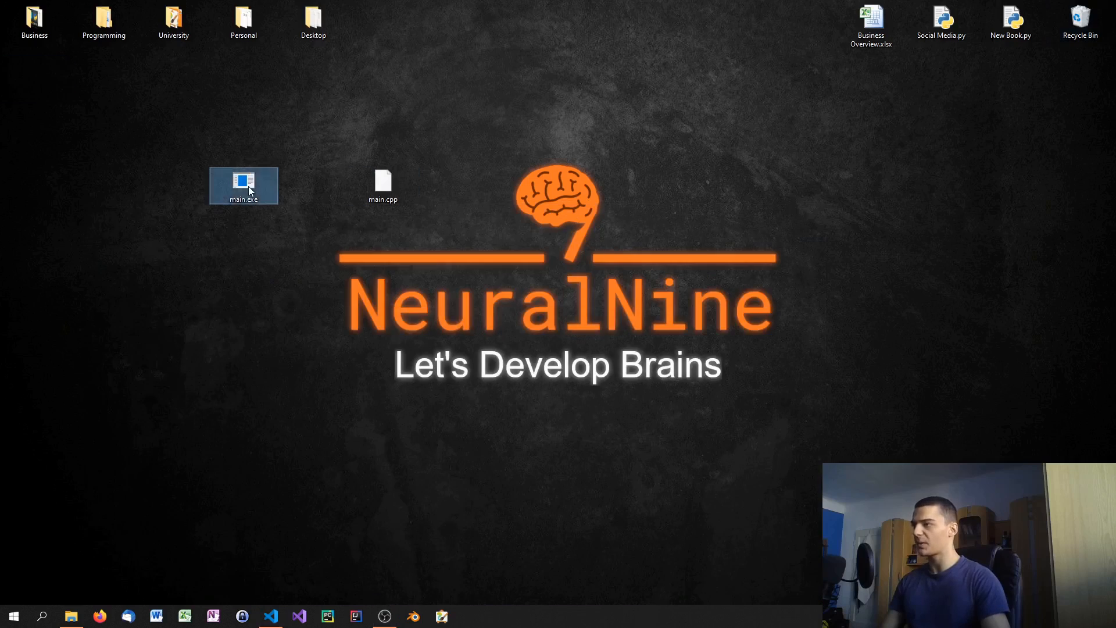
left_click(278, 274)
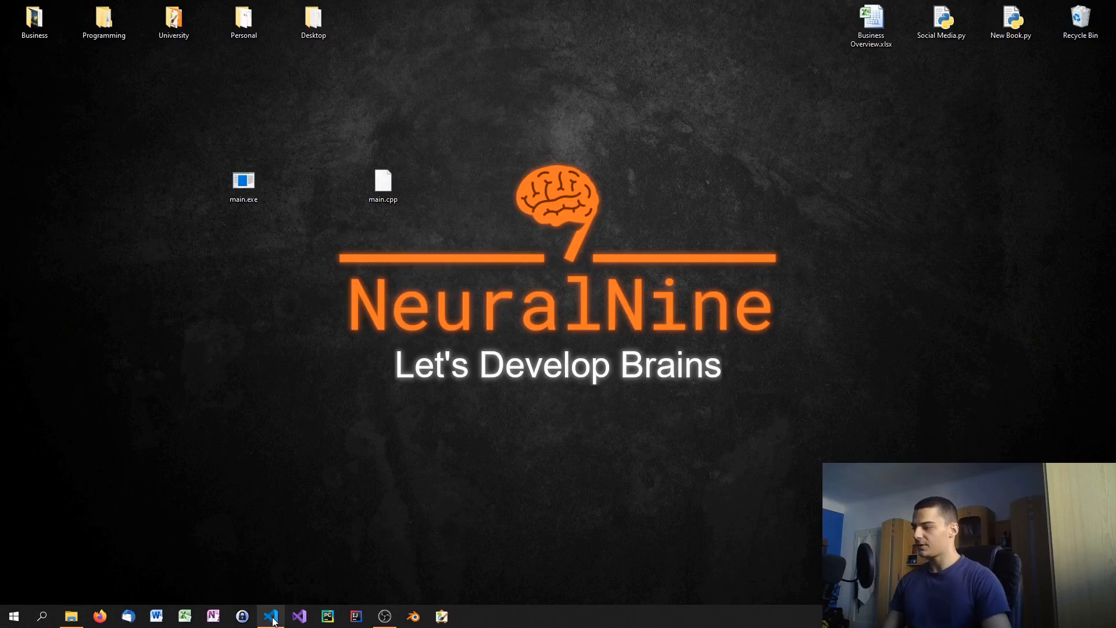
left_click(270, 616)
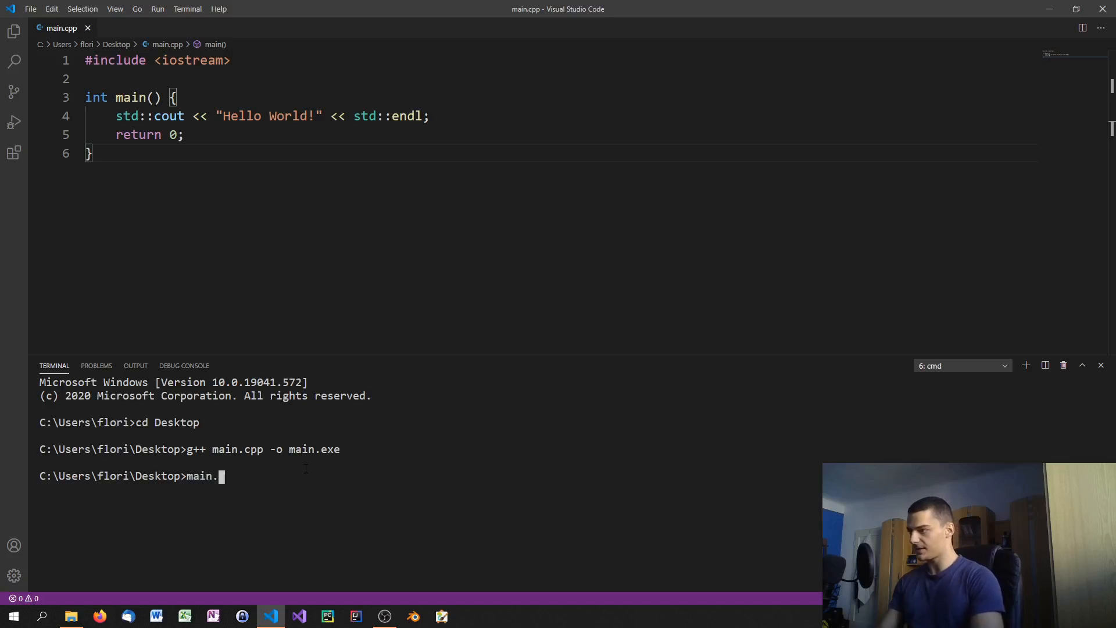
key("Return")
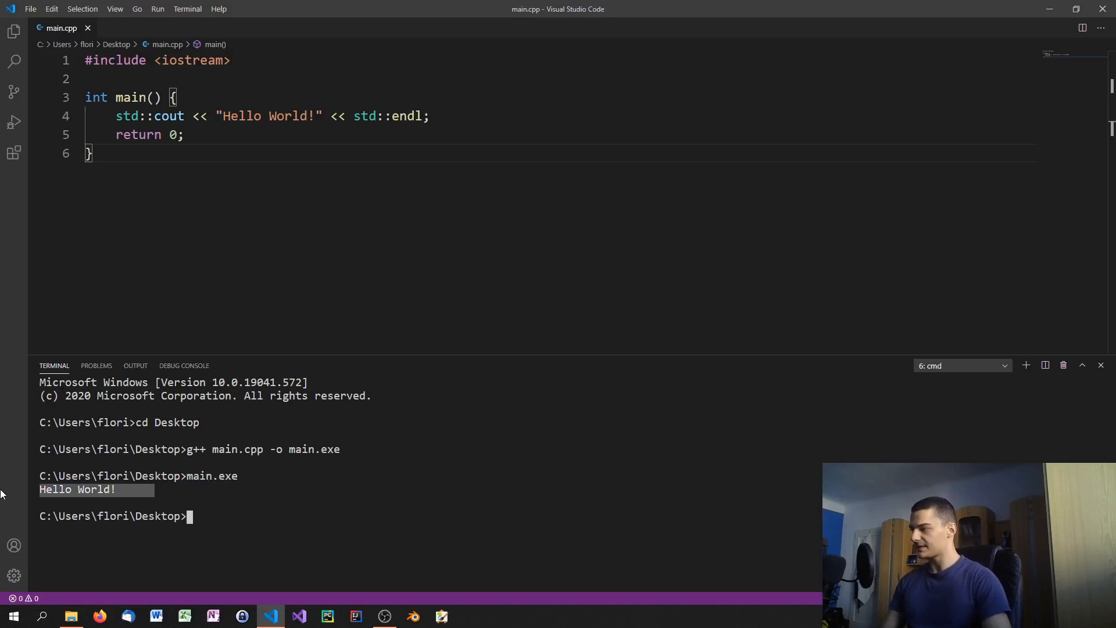